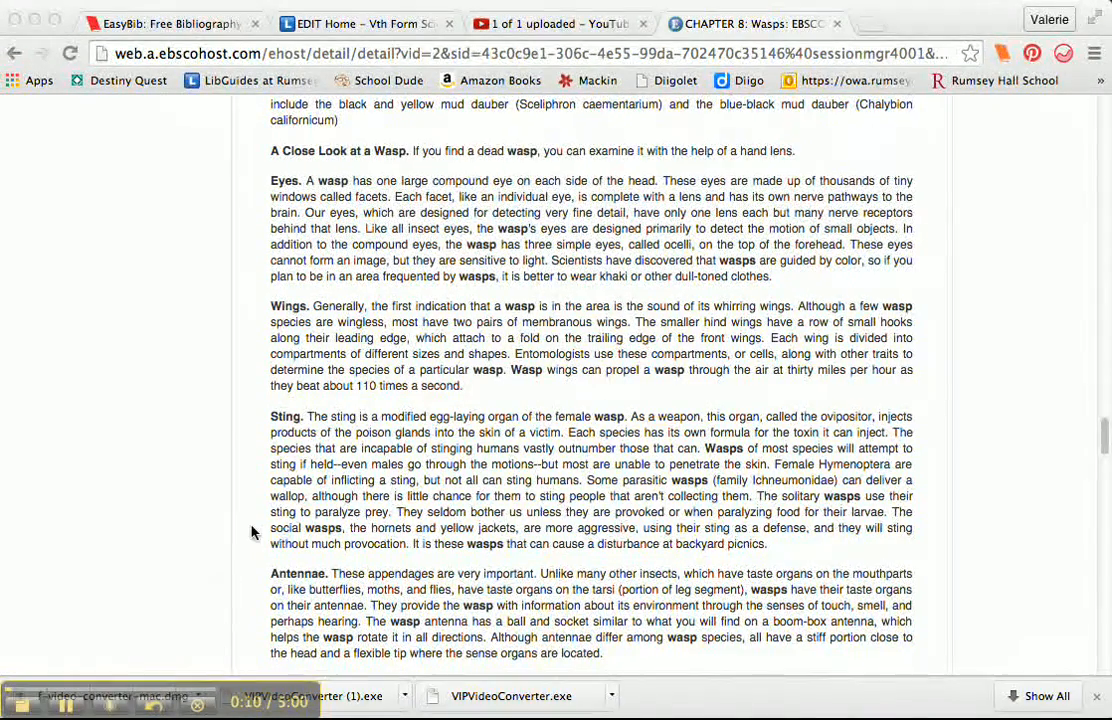
# Select the source paragraph describing wasp eyes
pyautogui.scroll(3)
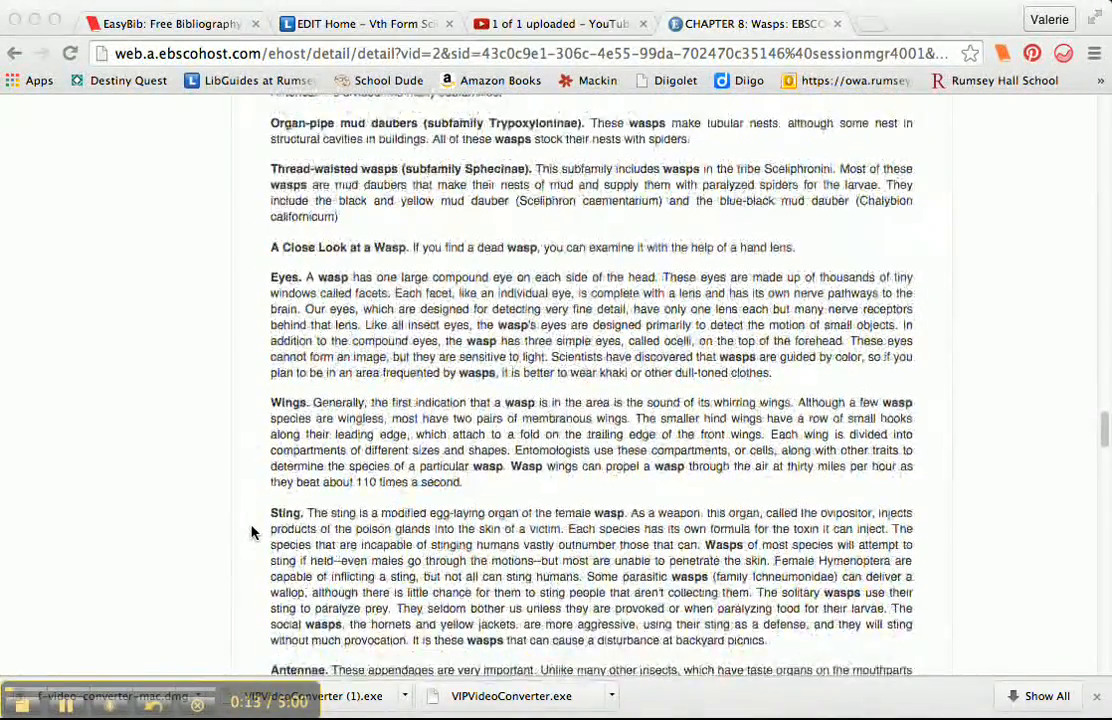
pyautogui.scroll(-3)
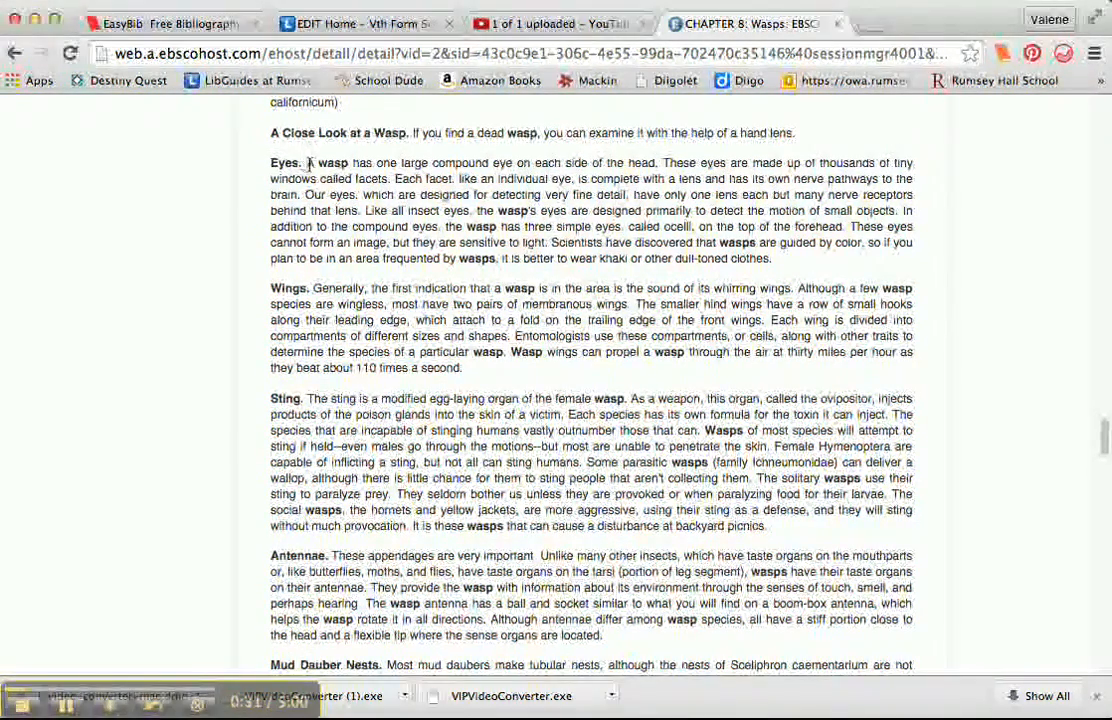
pyautogui.moveTo(308, 162); pyautogui.dragTo(655, 218)
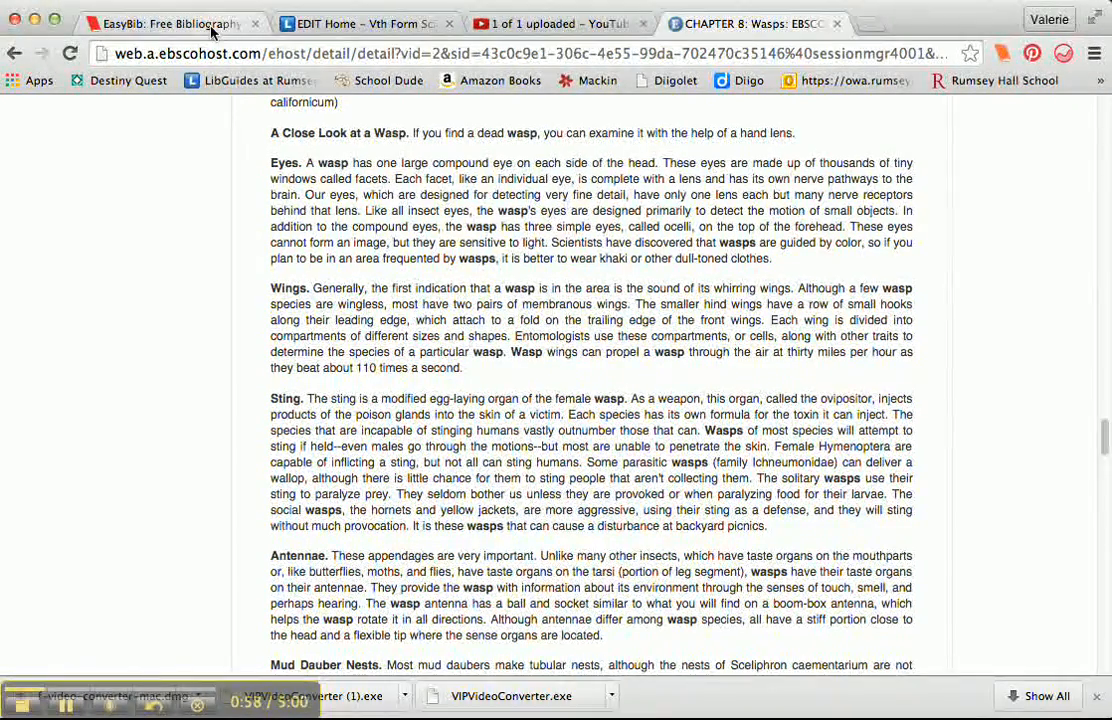
# Switch to EasyBib and open the Honeybee vs. Wasp project's Notebook view
pyautogui.click(160, 23)
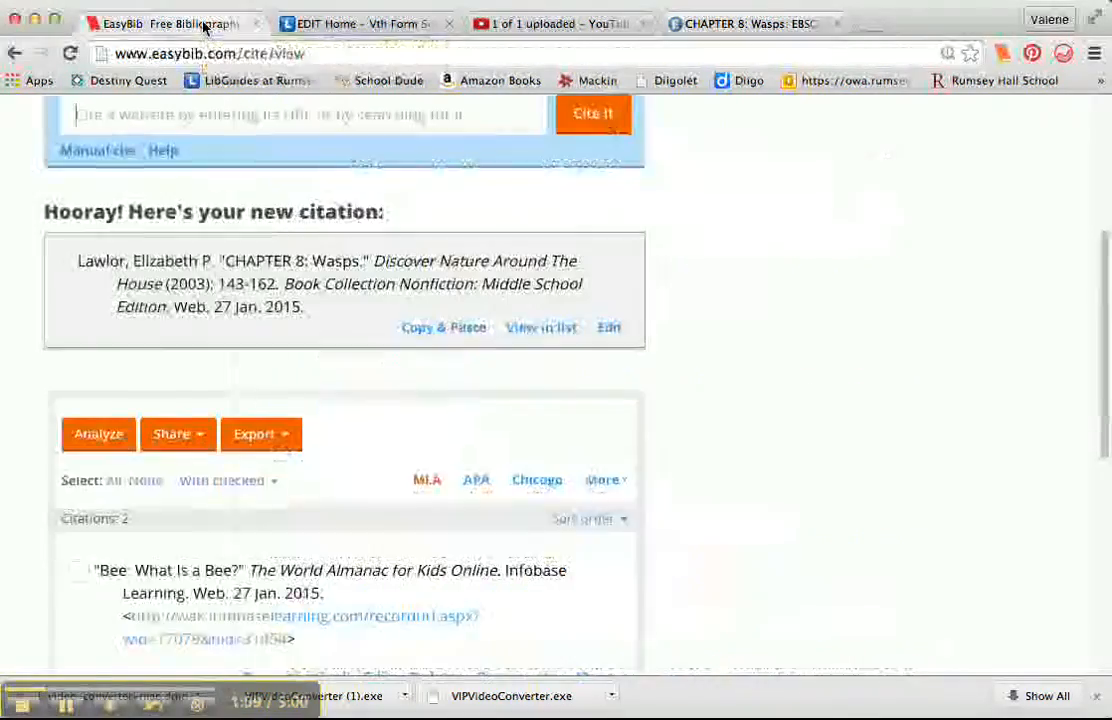
pyautogui.scroll(3)
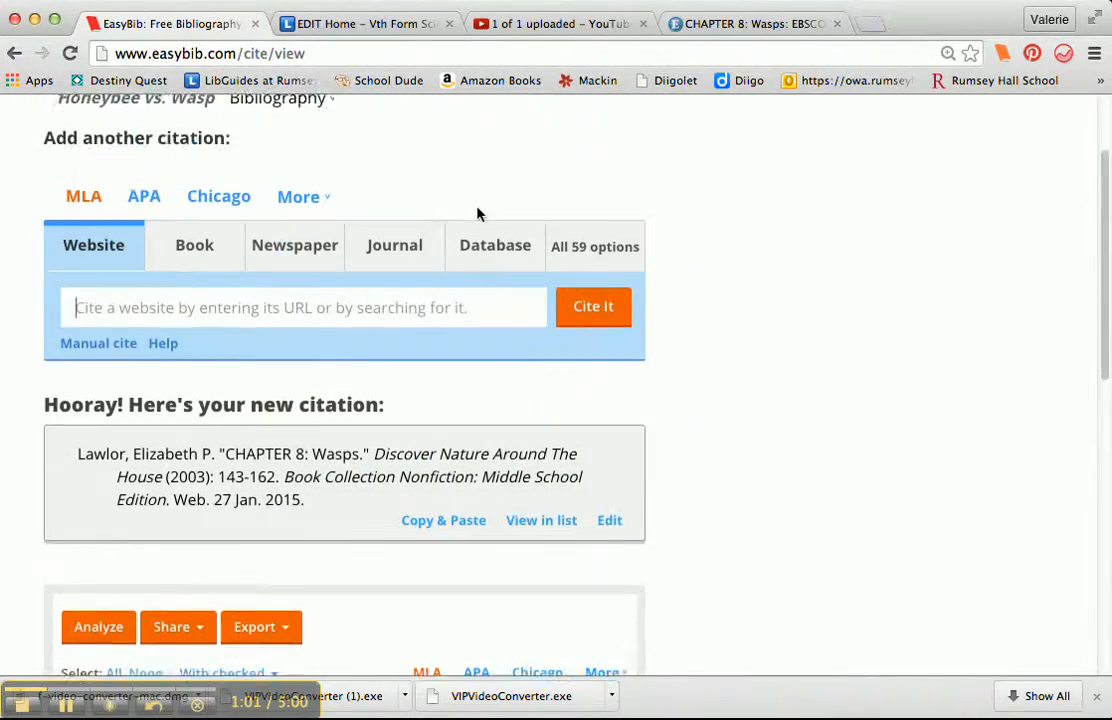
pyautogui.scroll(3)
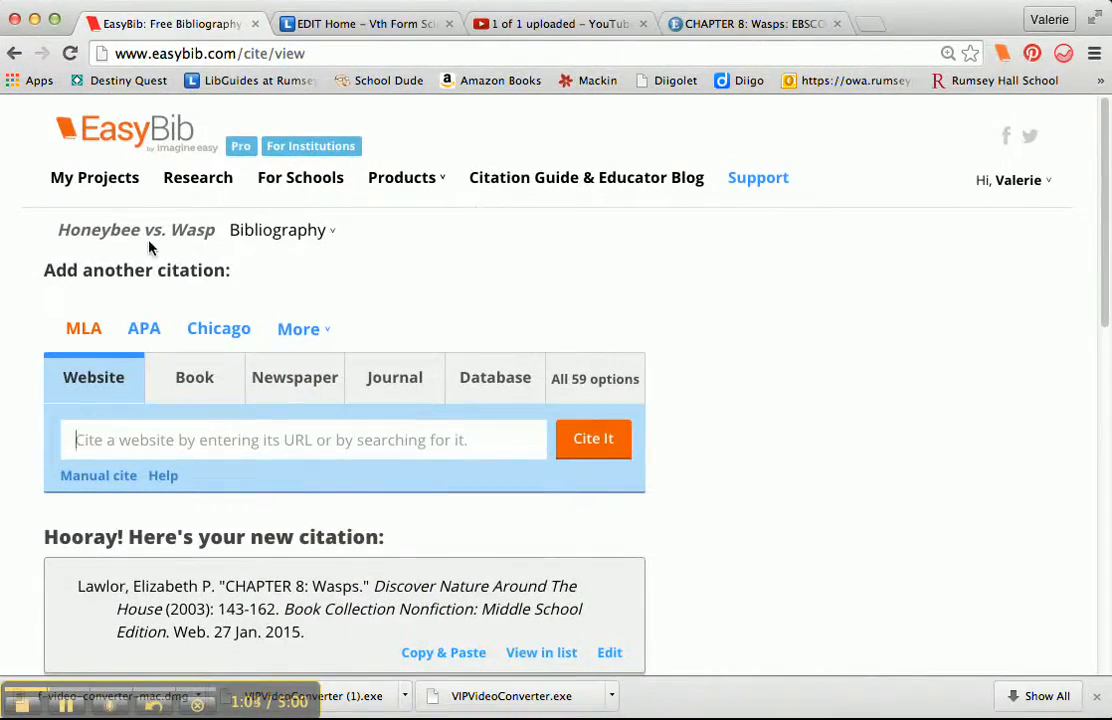
pyautogui.click(277, 229)
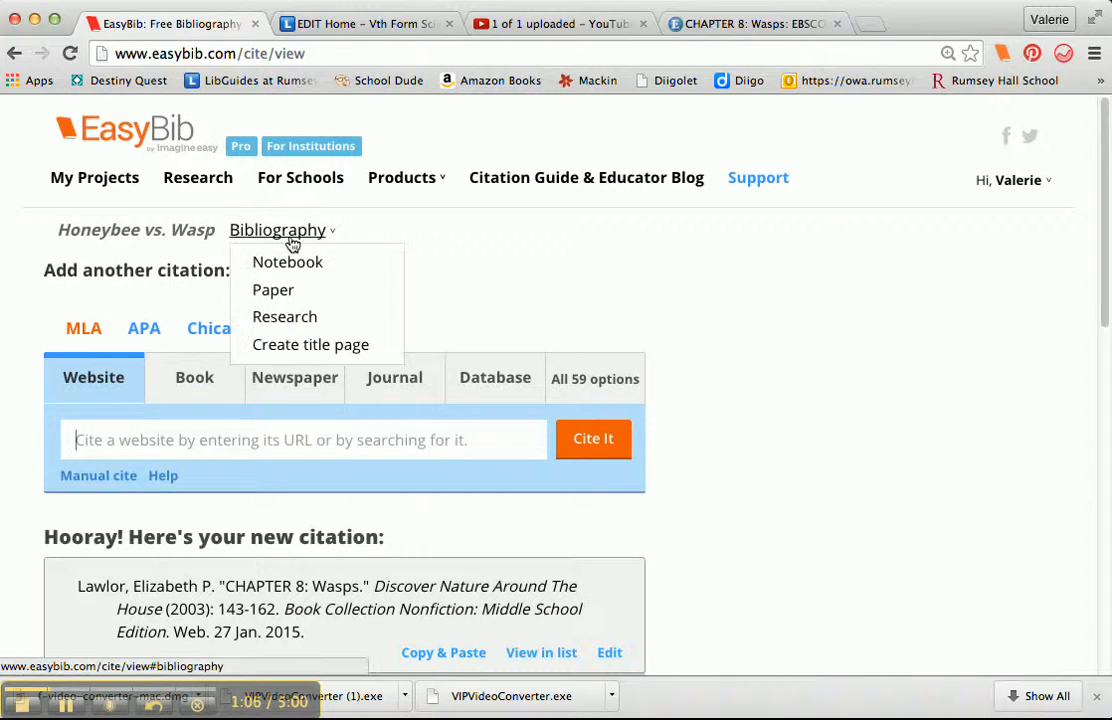
pyautogui.click(145, 233)
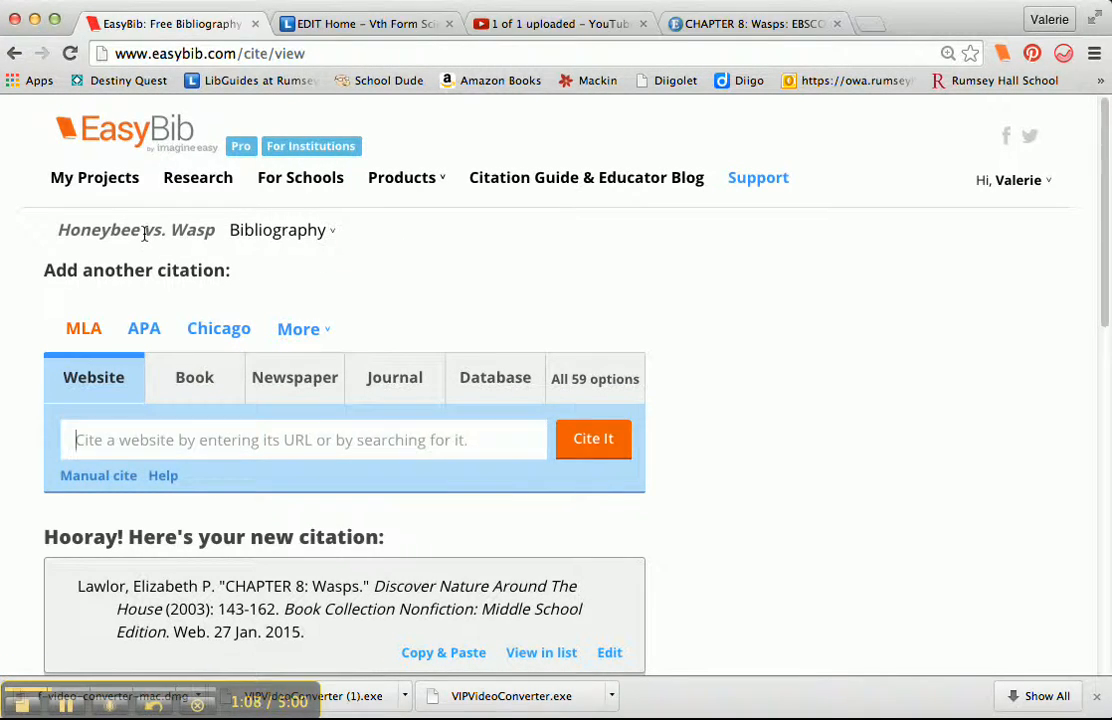
pyautogui.click(278, 230)
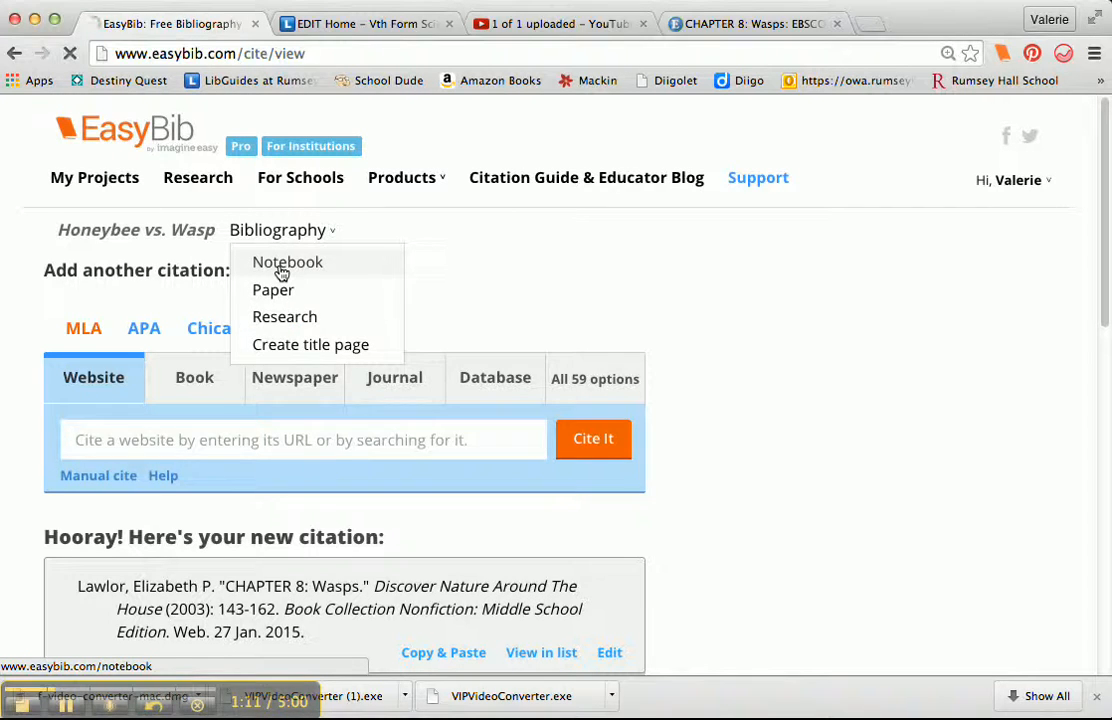
pyautogui.click(288, 261)
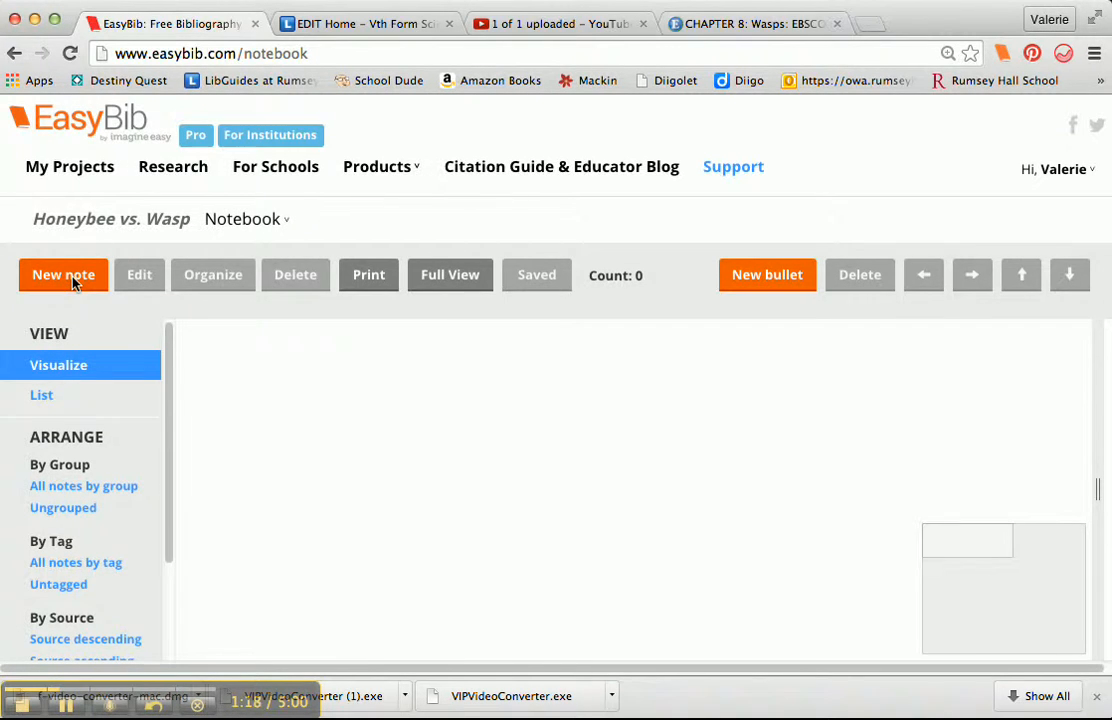
# Create a note titled 'eyes of wasp' with Lawlor's 'CHAPTER 8: Wasps' as source
pyautogui.click(63, 274)
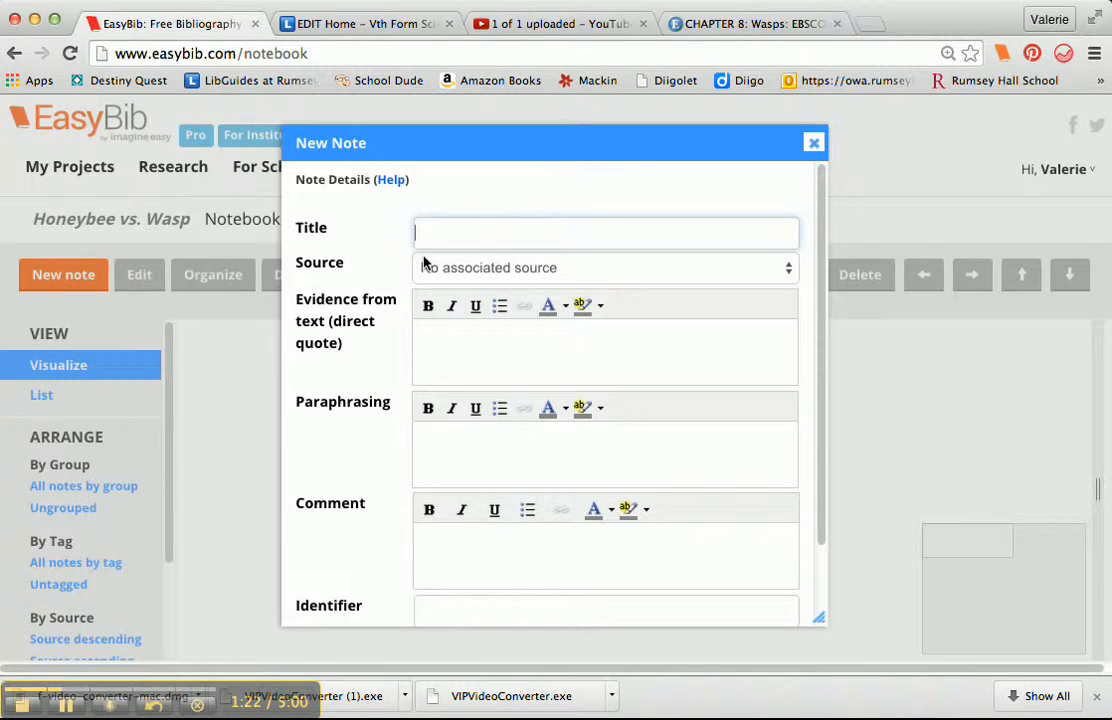
pyautogui.write('eyes of')
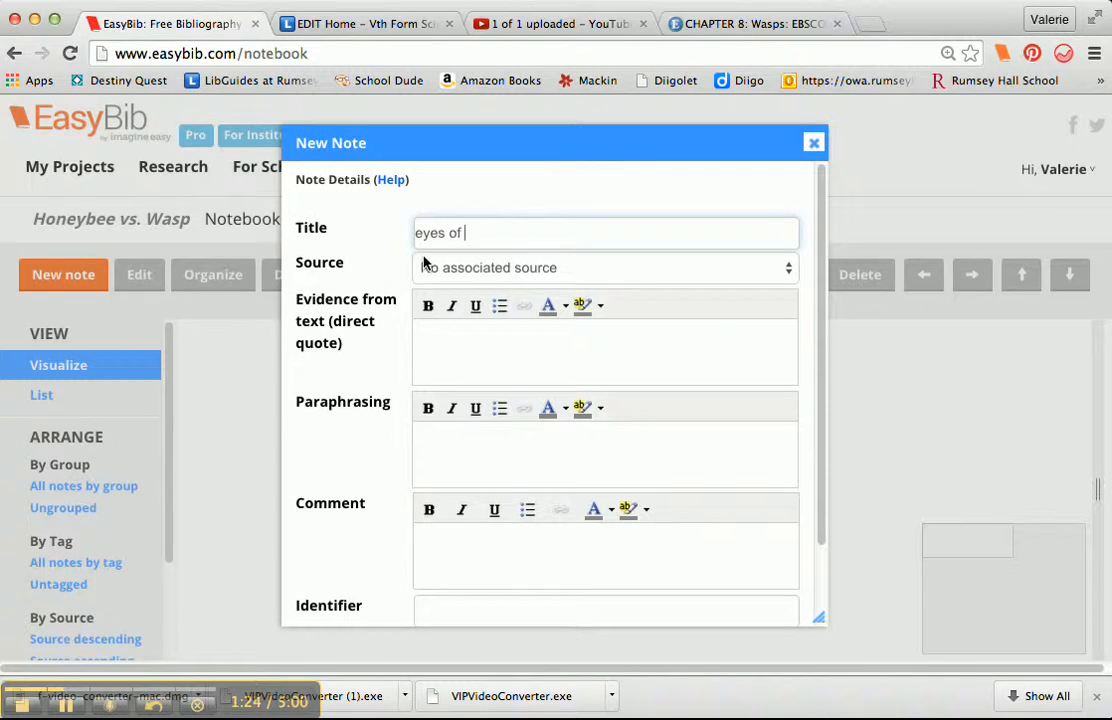
pyautogui.write('wasp')
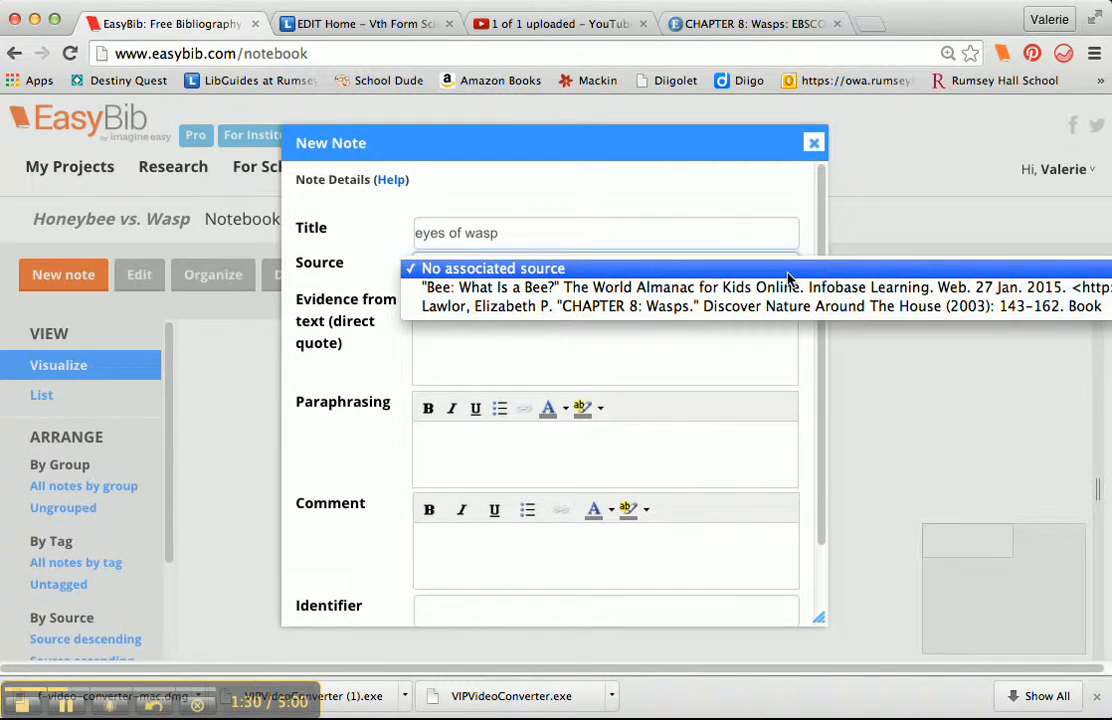
pyautogui.moveTo(760, 306)
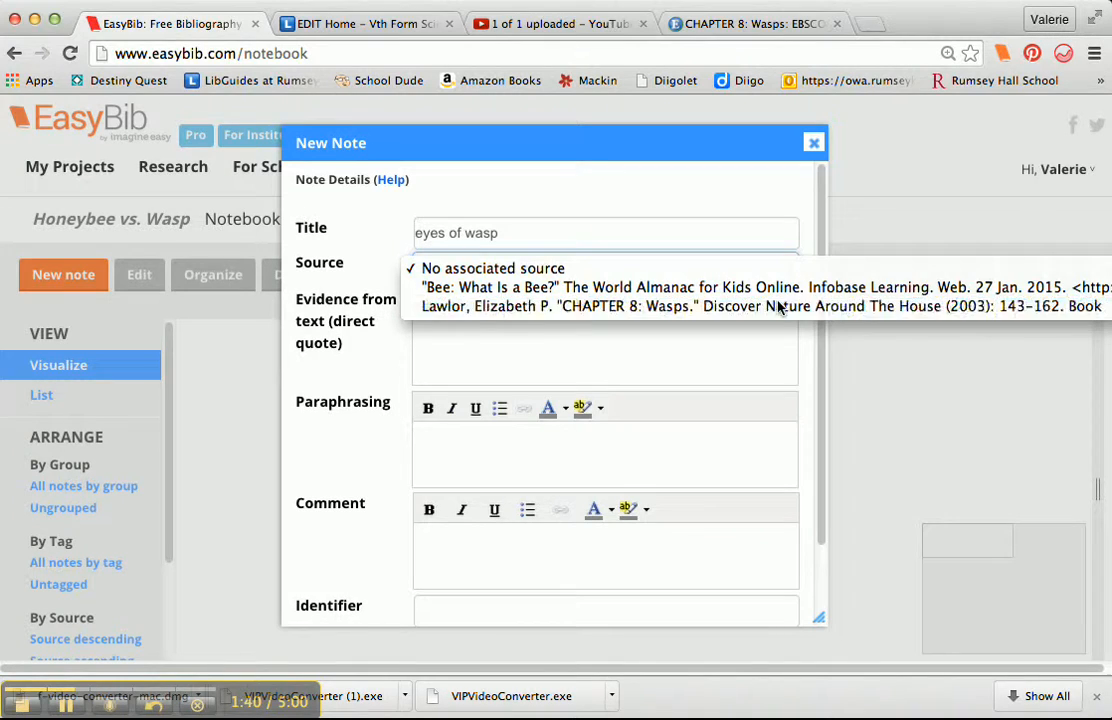
pyautogui.click(760, 306)
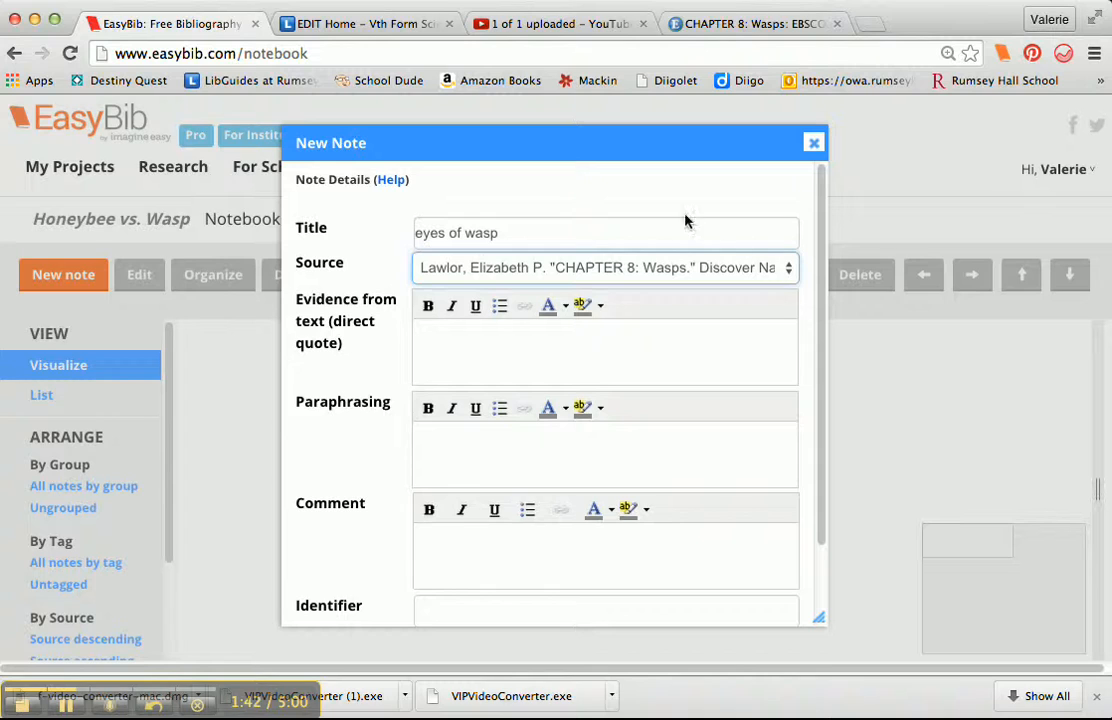
pyautogui.moveTo(475, 263)
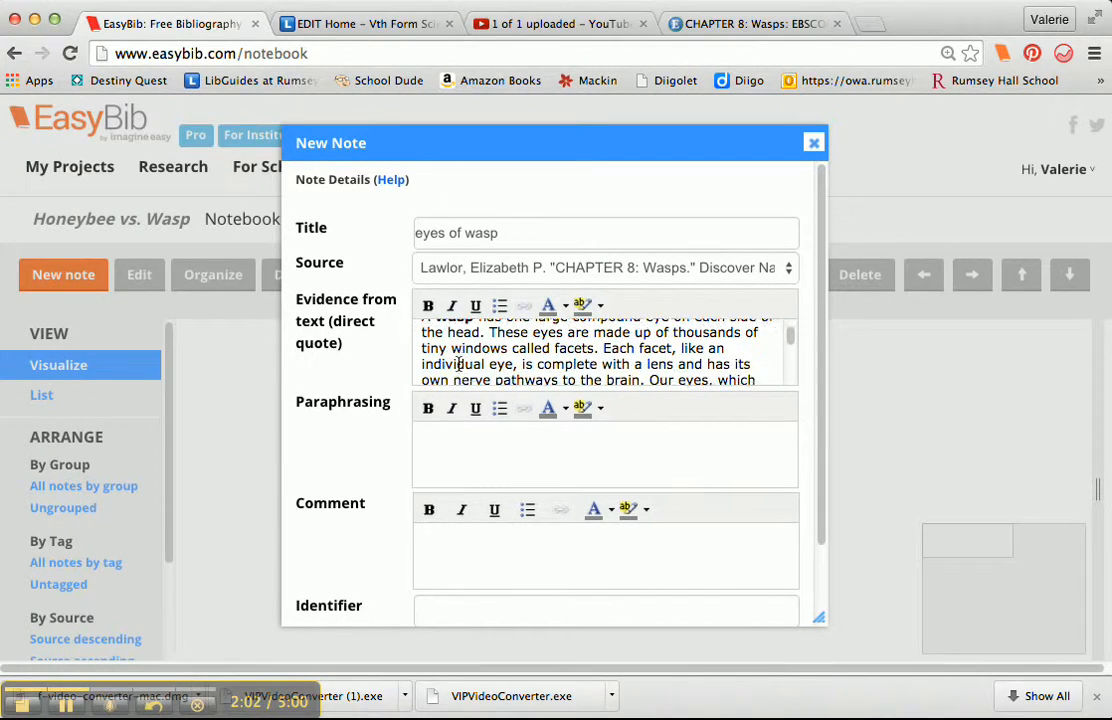
# Paste Lawlor's wasp compound-eyes passage into the note's direct-quote field
pyautogui.scroll(-3)
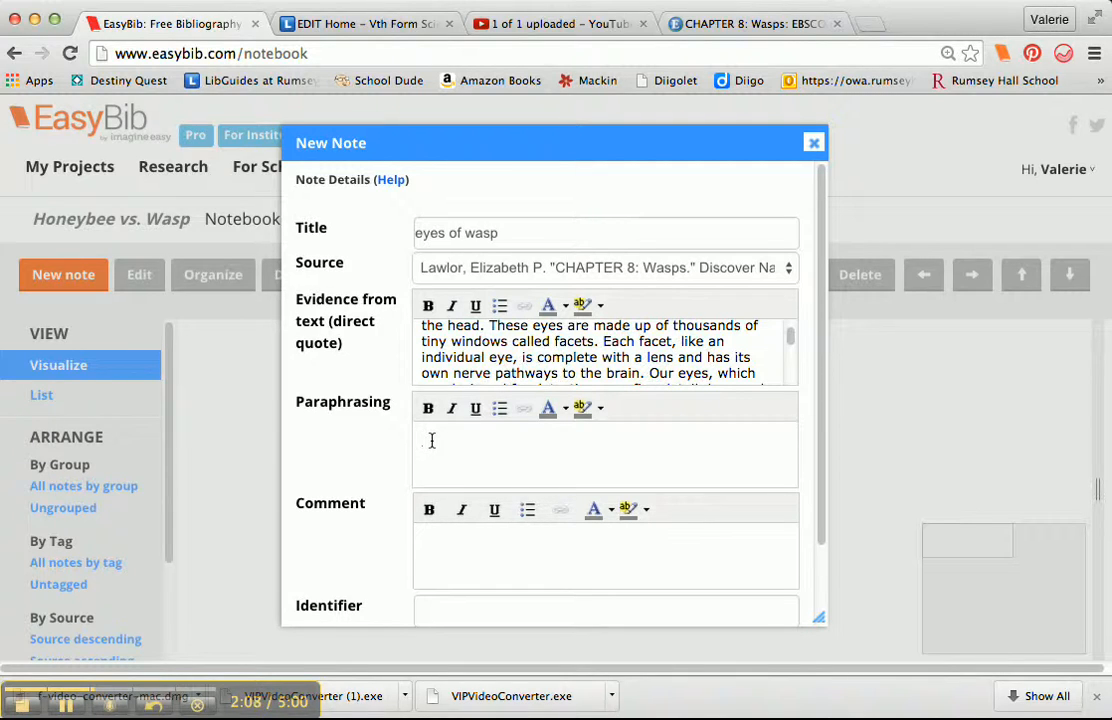
# Type the paraphrase 'Wasps have several eyes. Three of them on their forehead are super sensitive to light.'
pyautogui.write('Wasps')
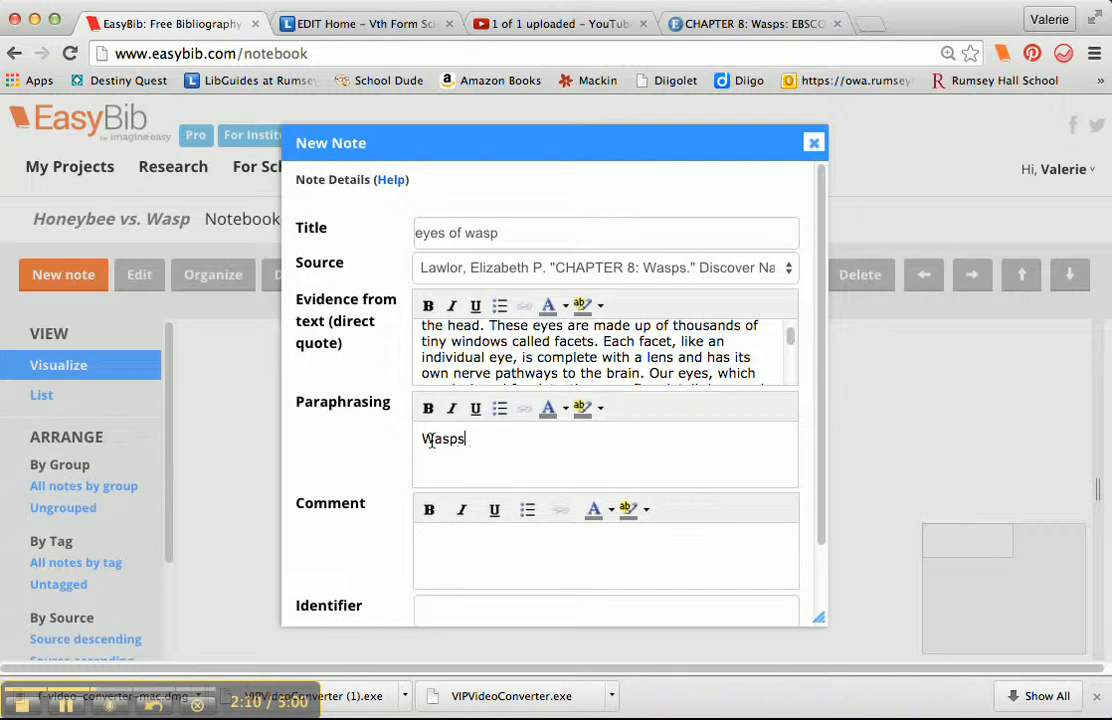
pyautogui.write('have')
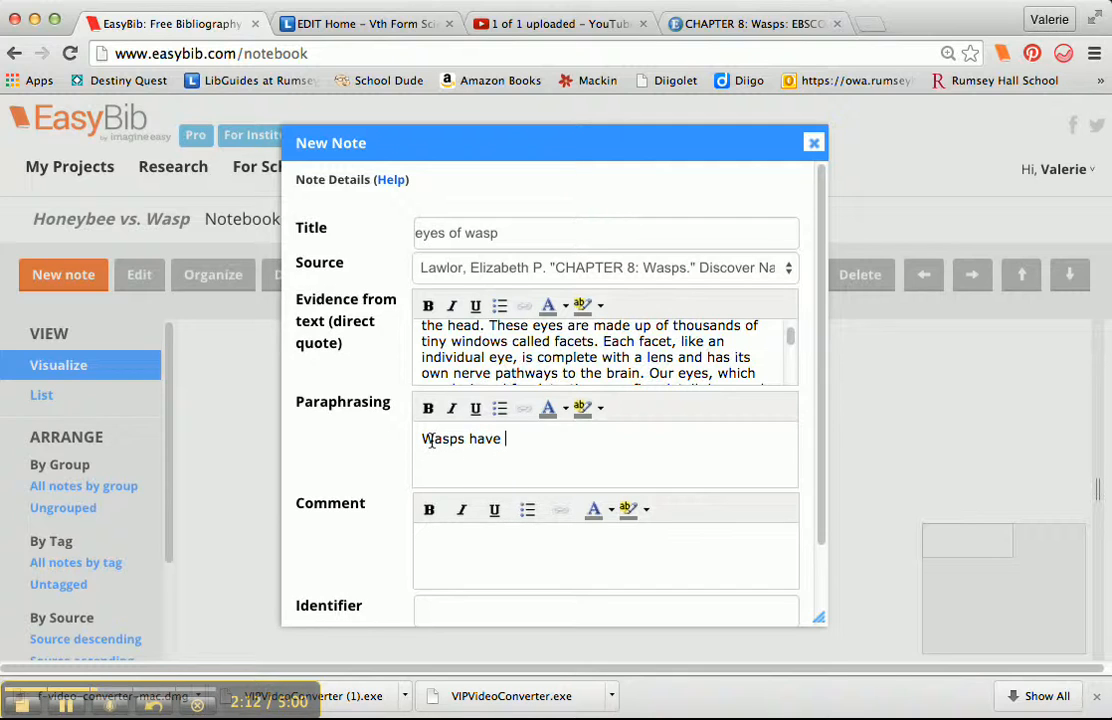
pyautogui.write('several')
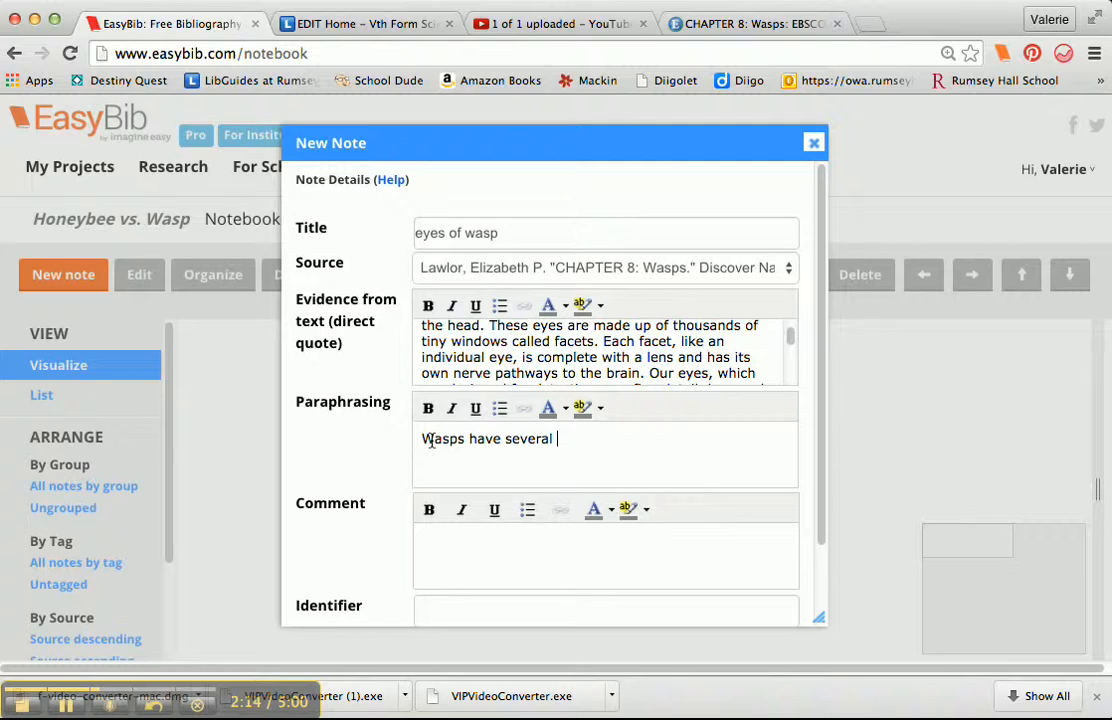
pyautogui.write('eyes.')
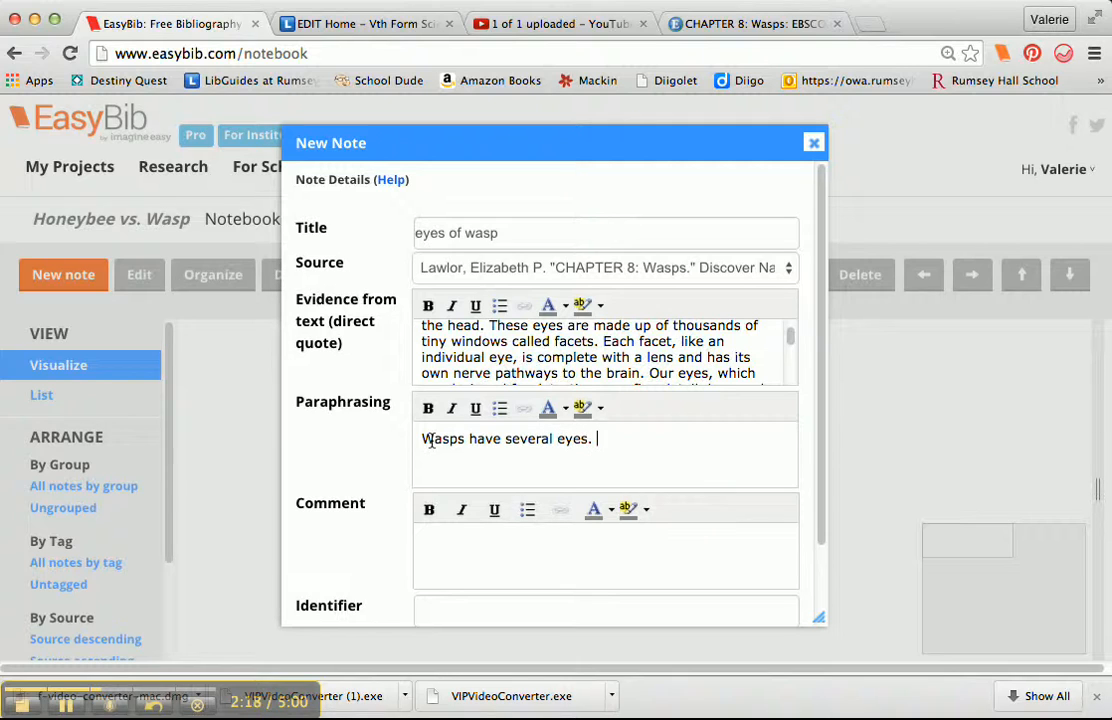
pyautogui.write('Three of')
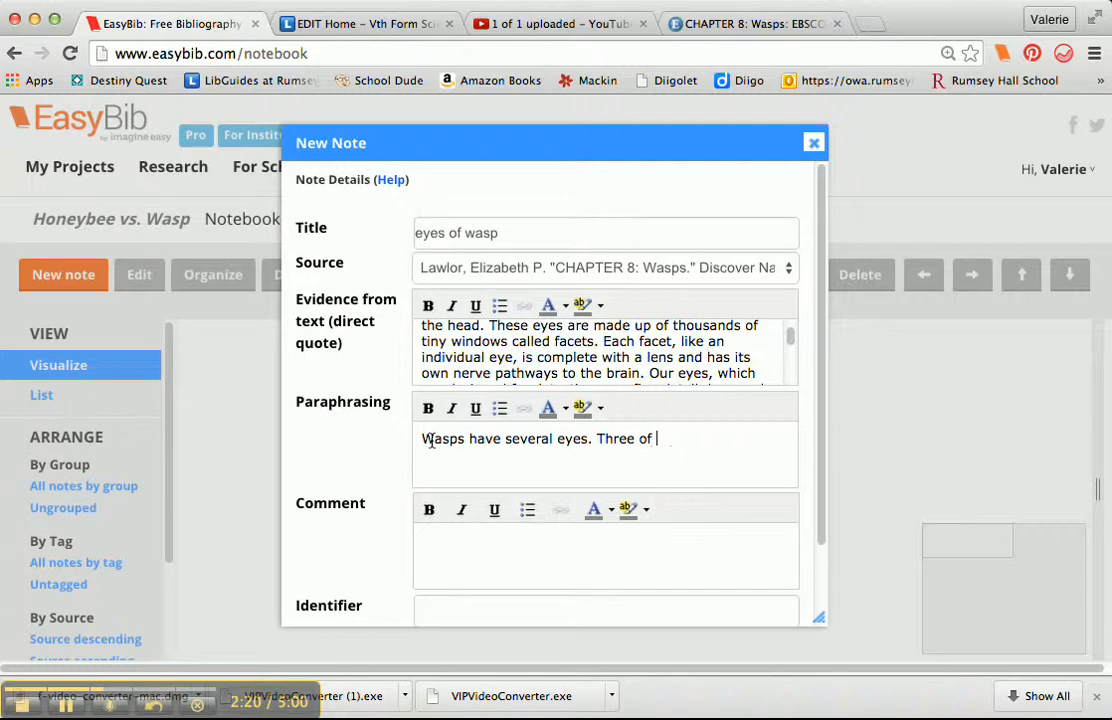
pyautogui.write('them on')
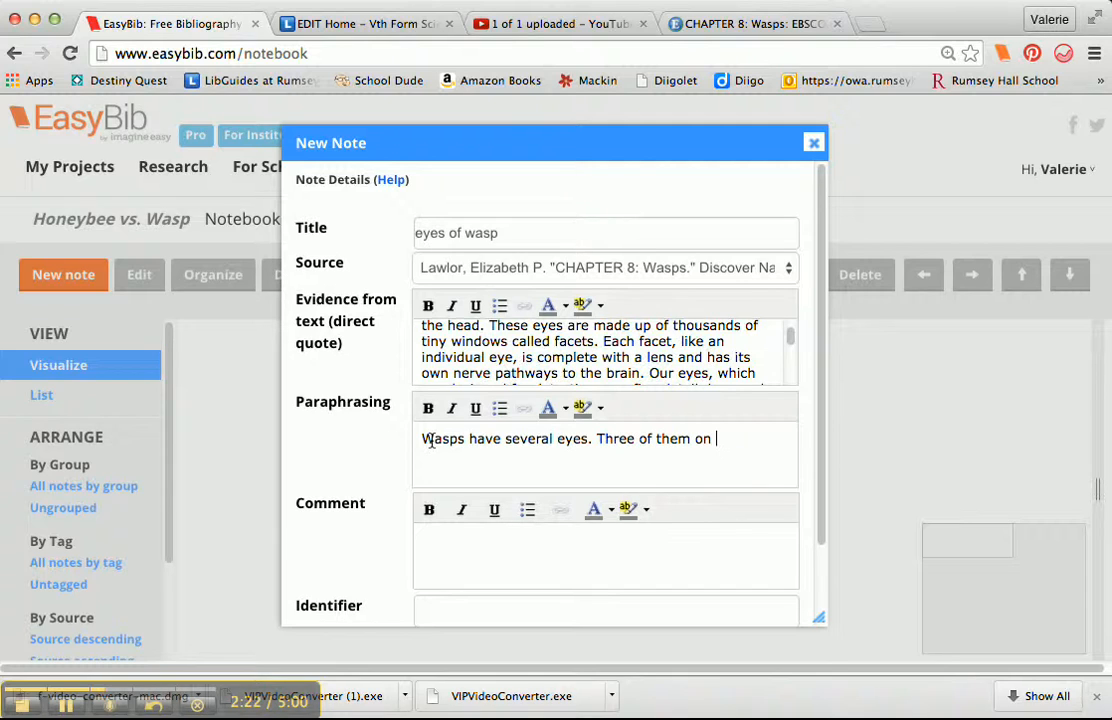
pyautogui.write('th')
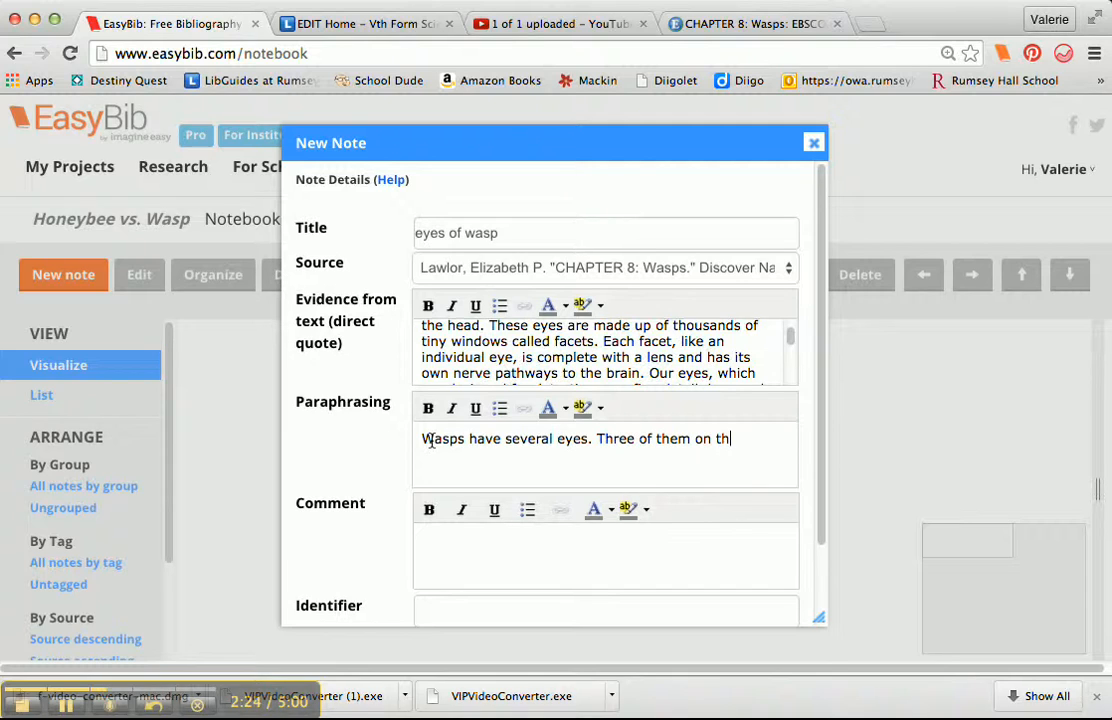
pyautogui.write('eir fore')
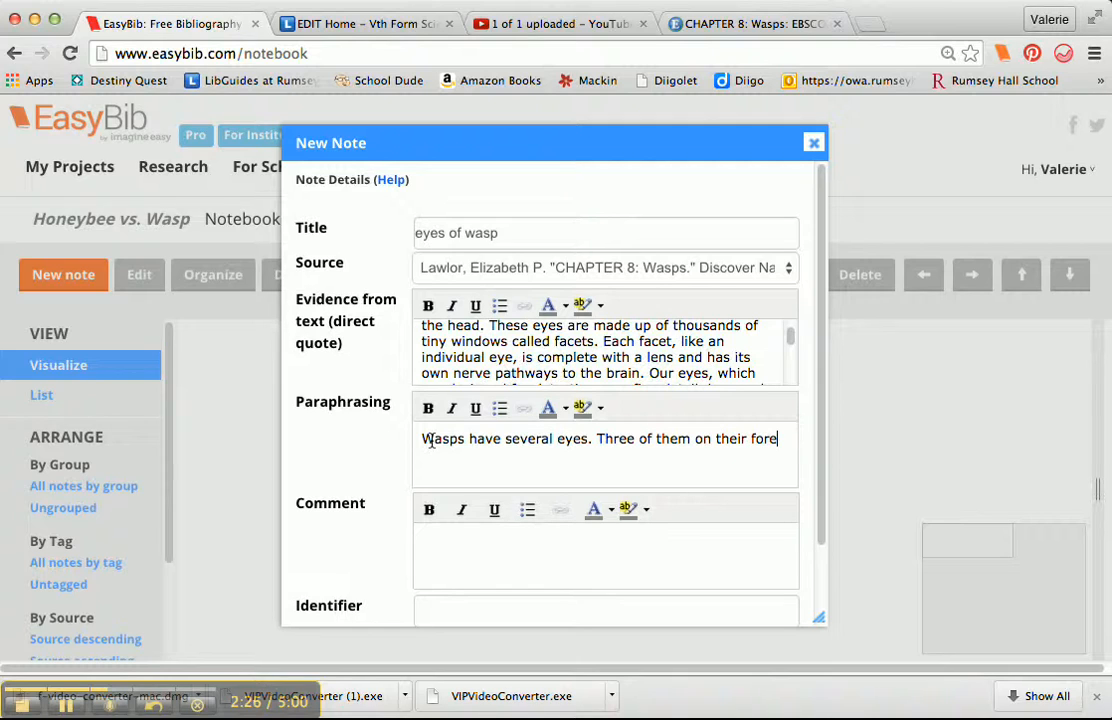
pyautogui.write('head')
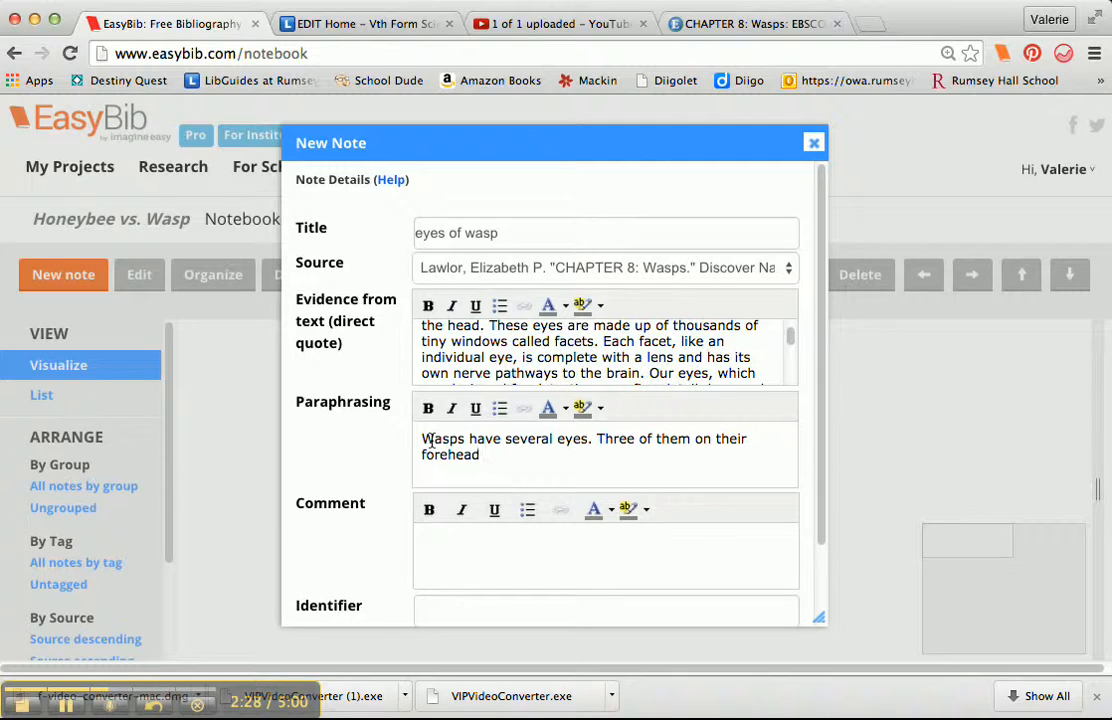
pyautogui.write('are super')
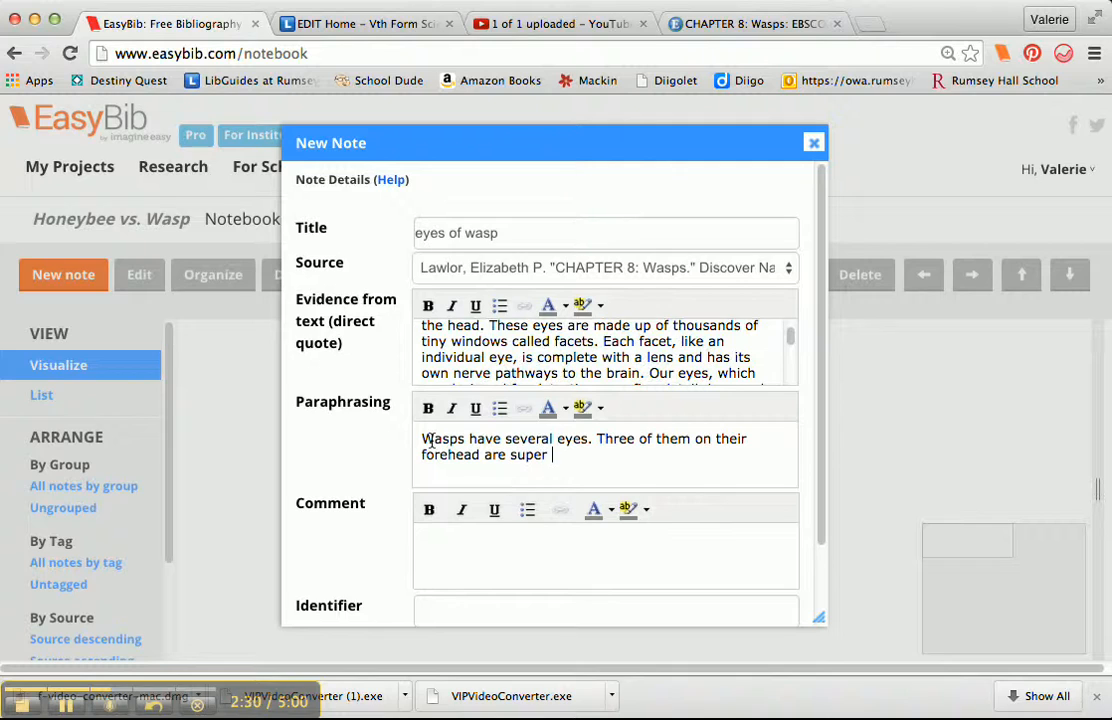
pyautogui.write('sensitive to ligth')
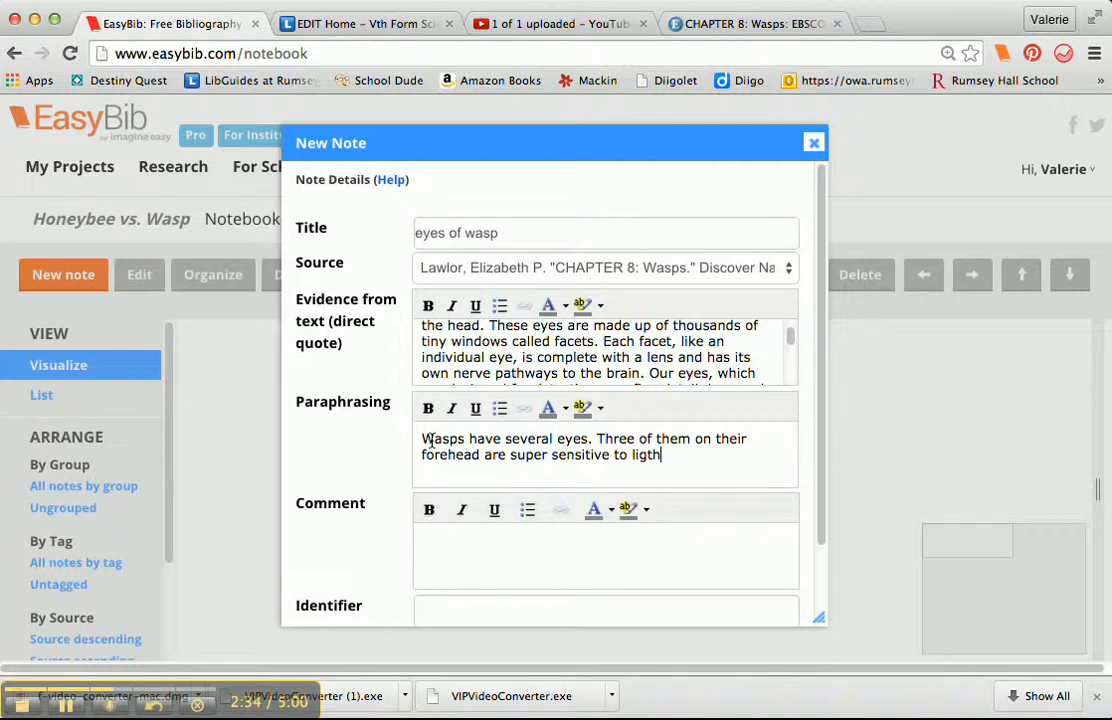
pyautogui.press('Backspace')
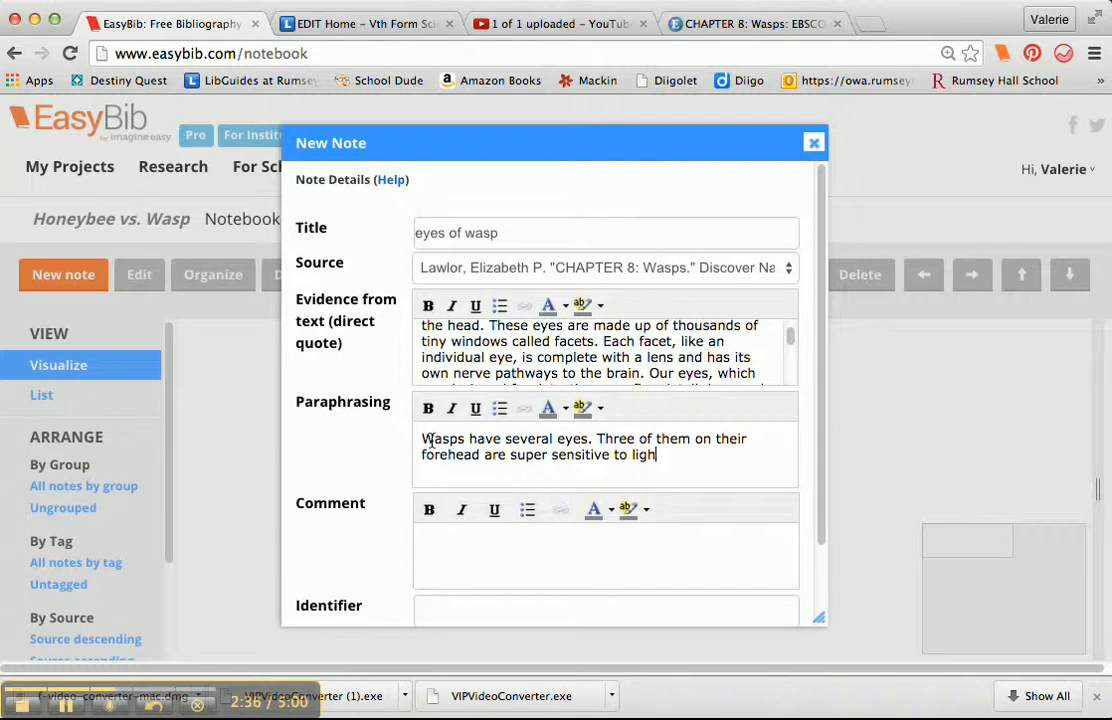
pyautogui.write('t.')
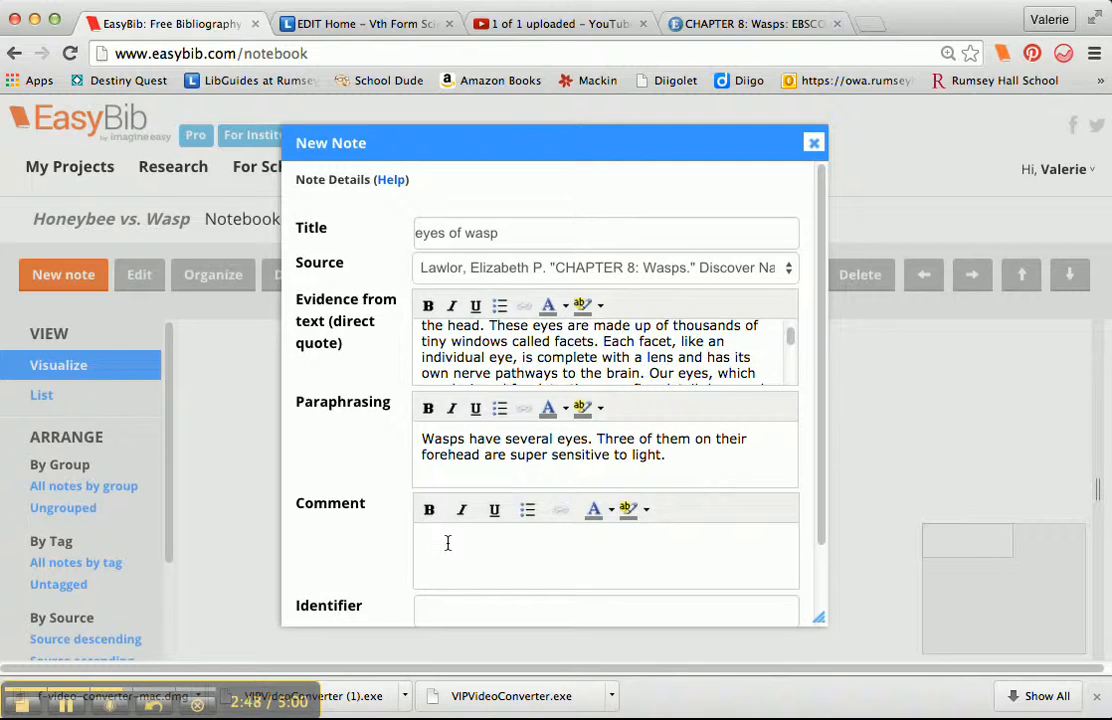
# Type a comment: the essay's honeybee knows this light sensitivity and will use light in battle
pyautogui.write('The')
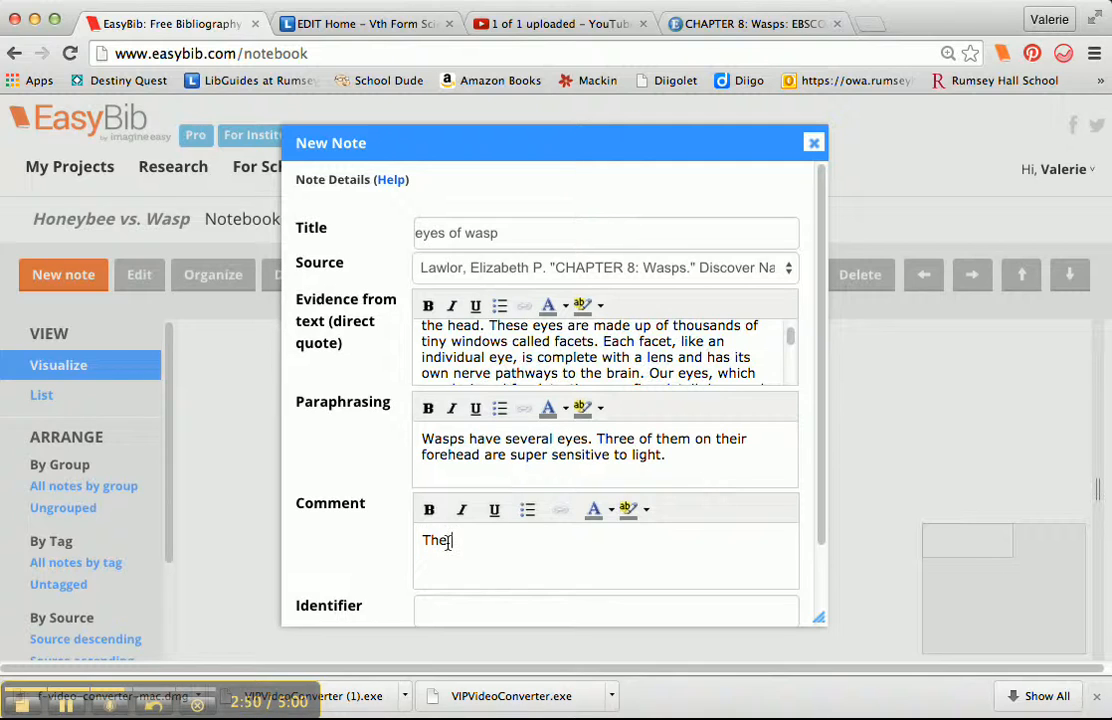
pyautogui.write('honeybee in my e')
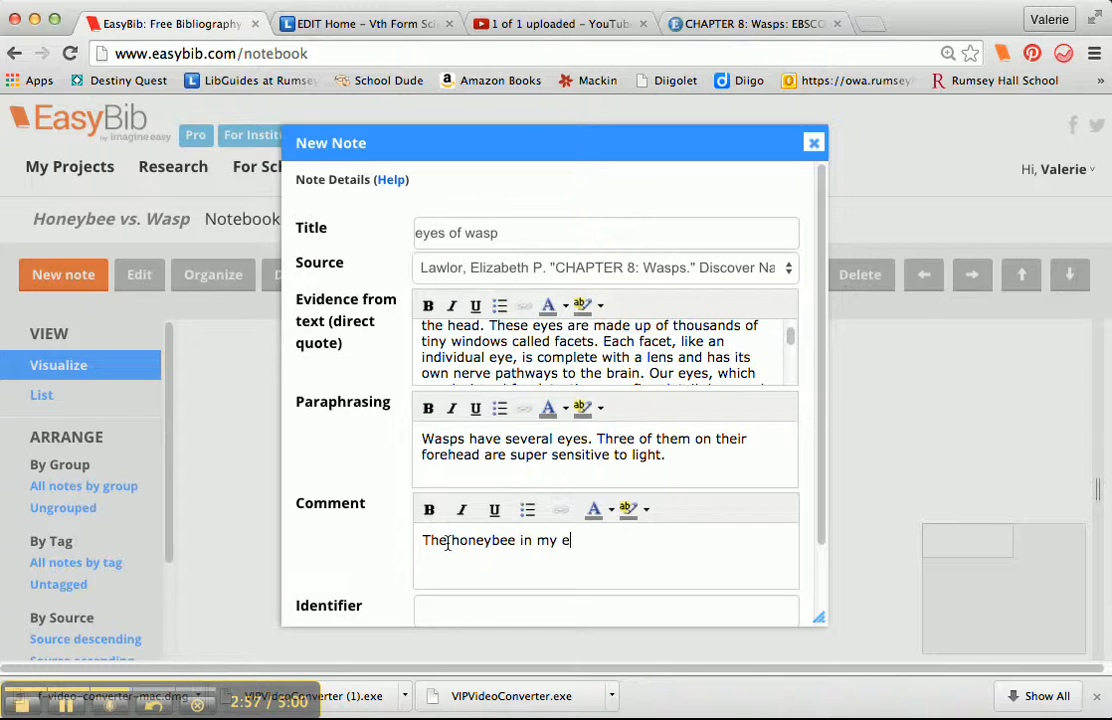
pyautogui.write('ssay is going')
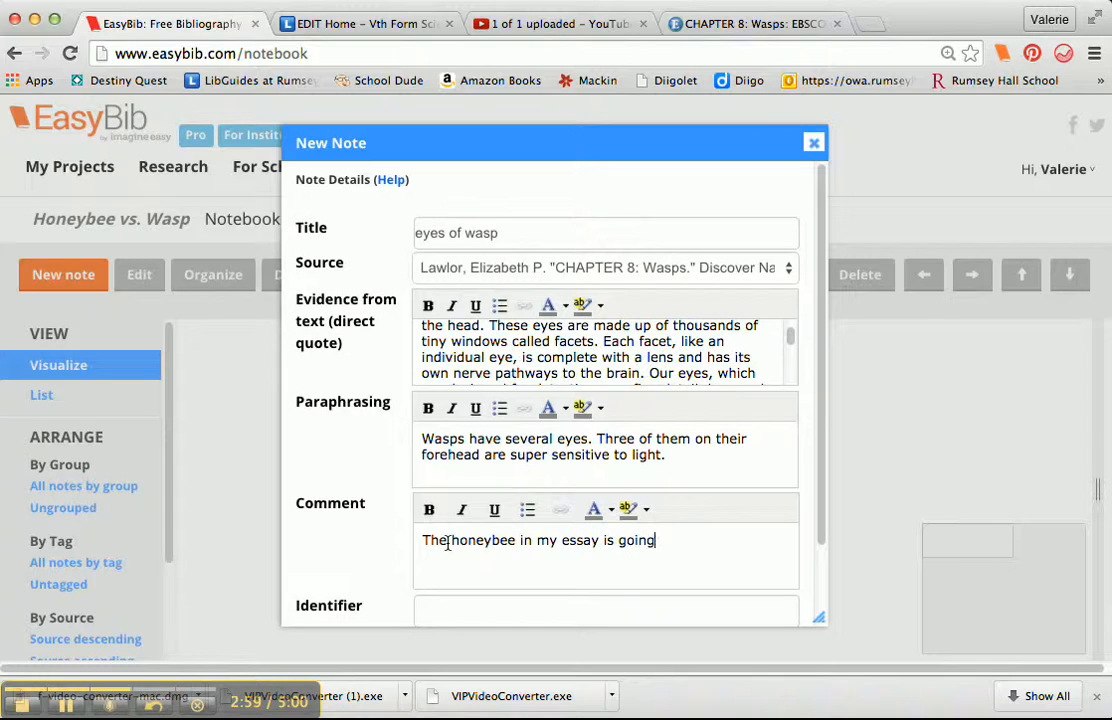
pyautogui.write('to kow abou')
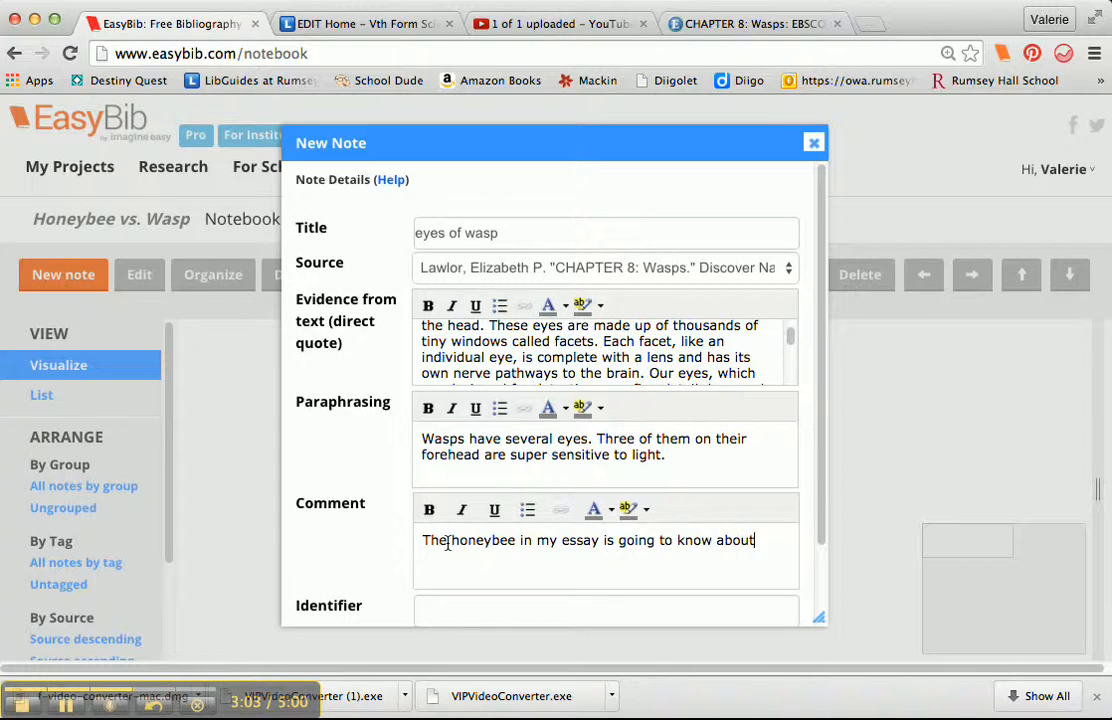
pyautogui.write('this light s')
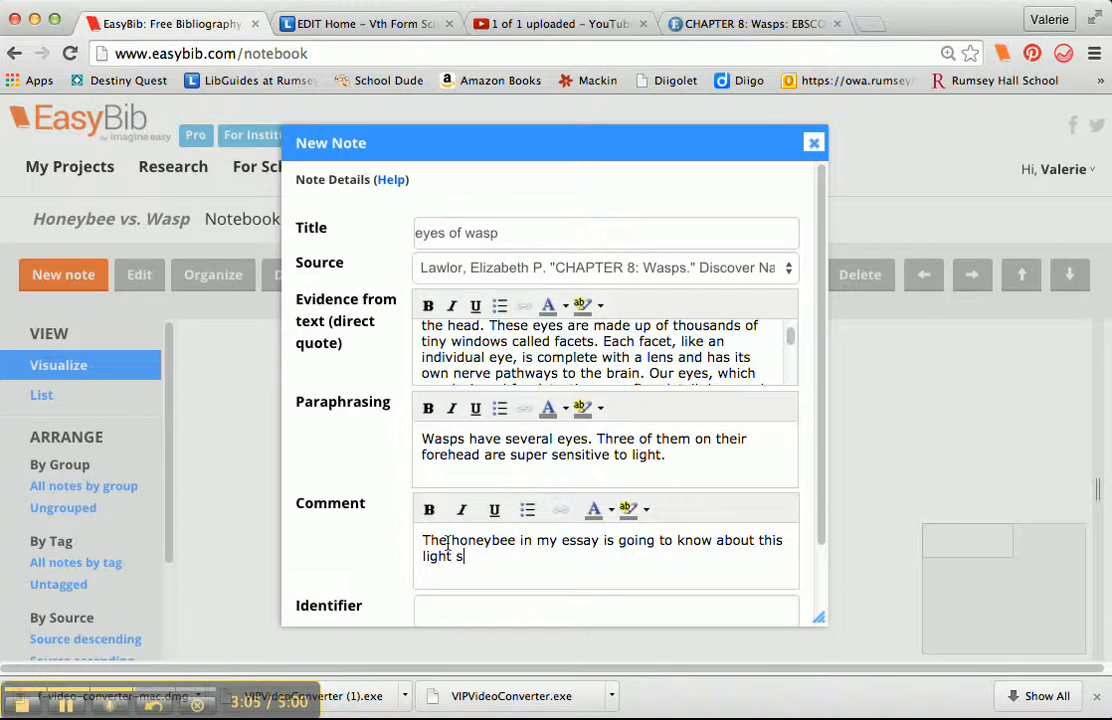
pyautogui.write('ensitivit')
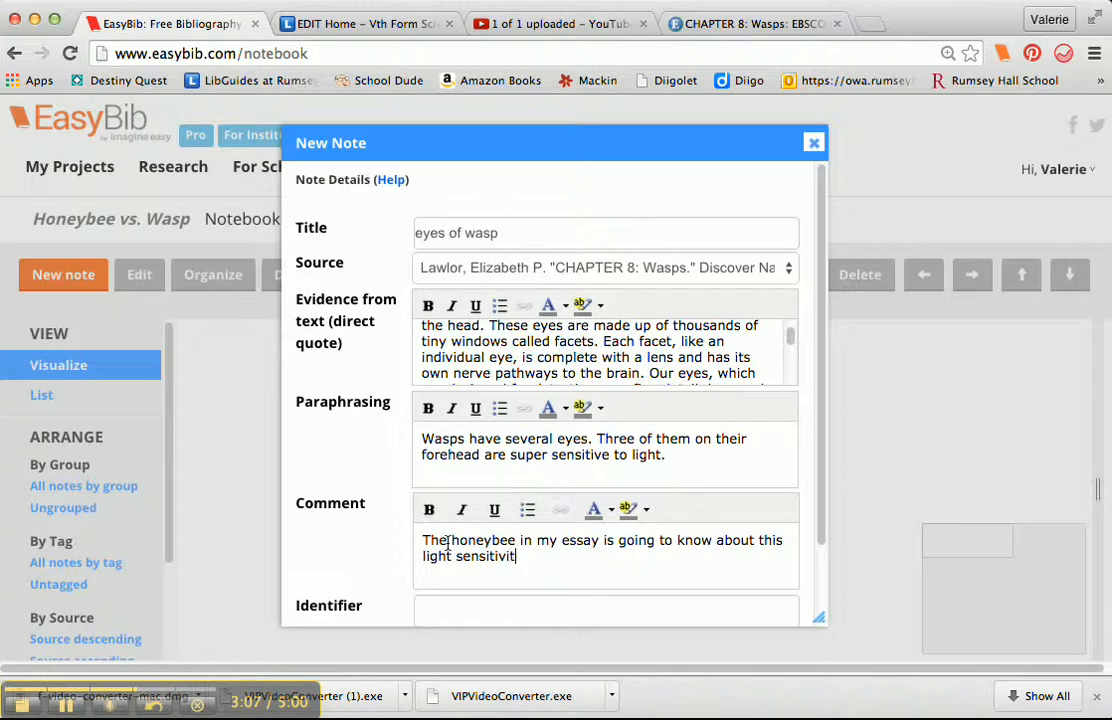
pyautogui.write('y so')
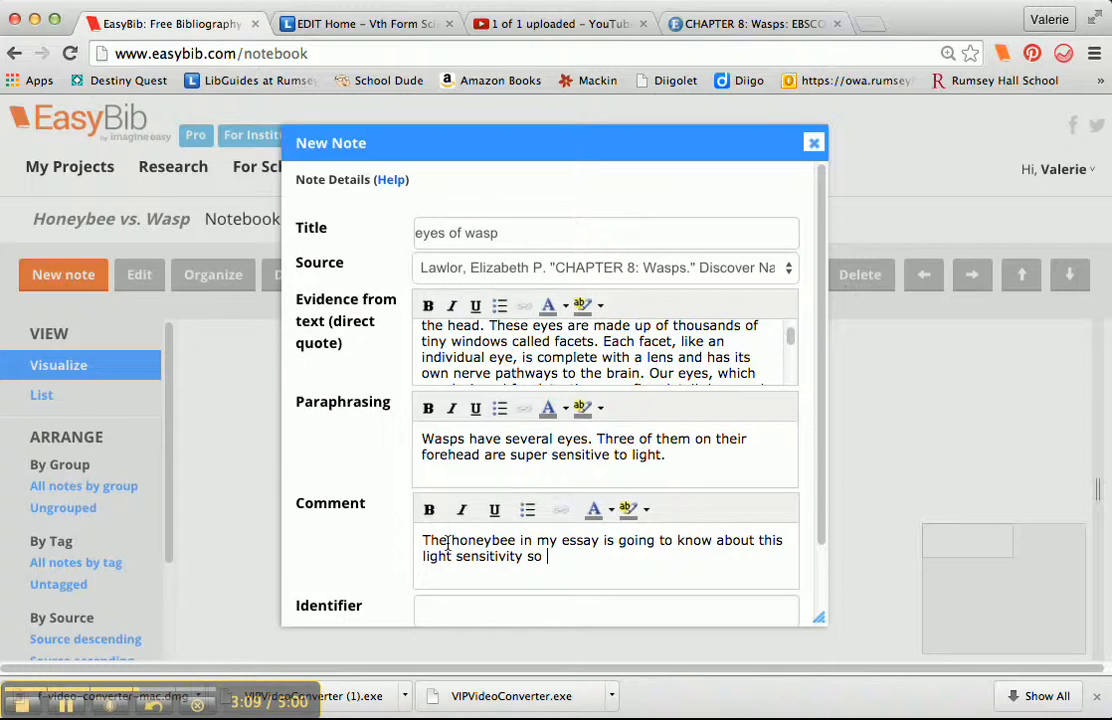
pyautogui.write("he's g")
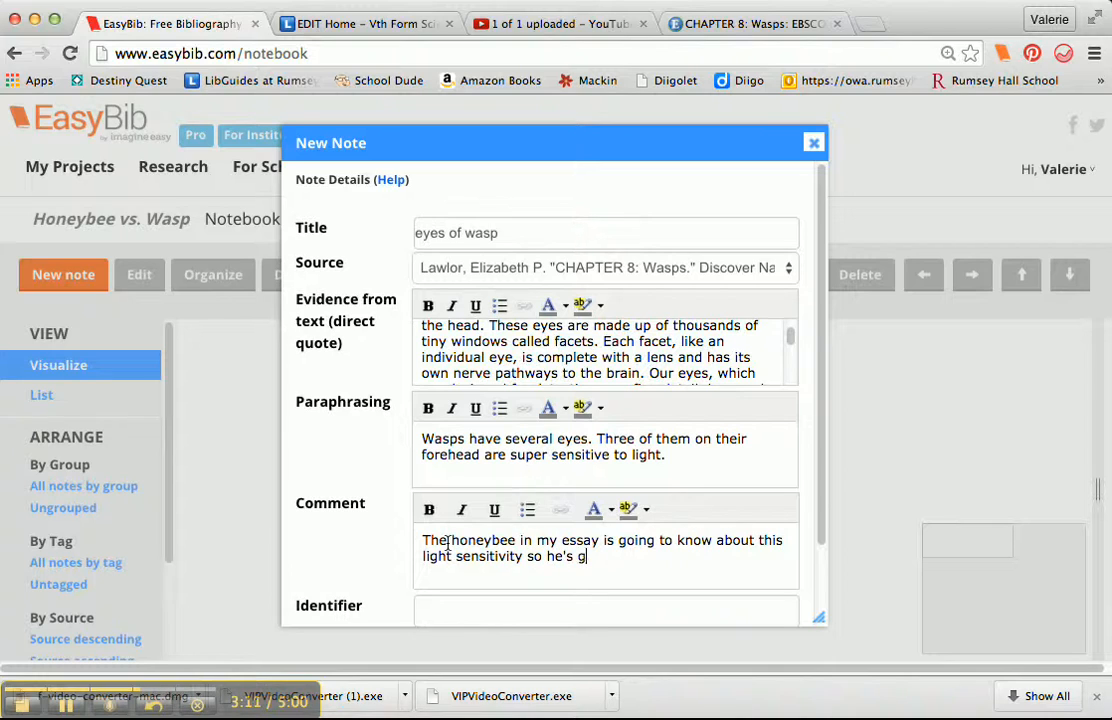
pyautogui.write('oing to use')
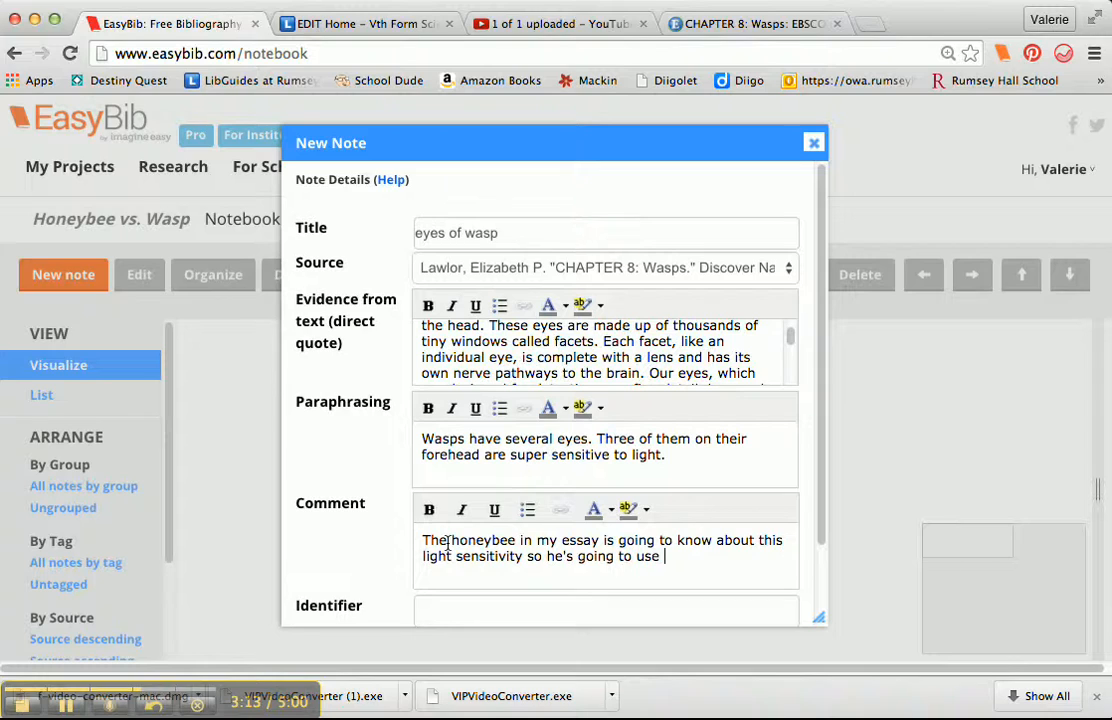
pyautogui.write('lig')
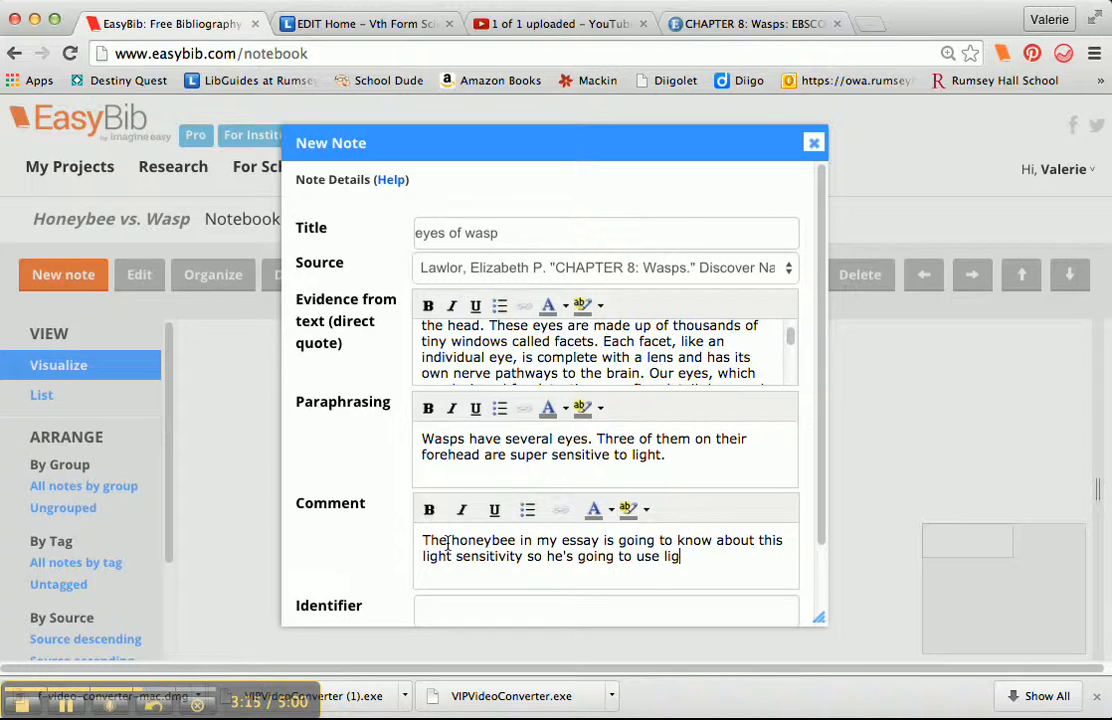
pyautogui.write('ht in the')
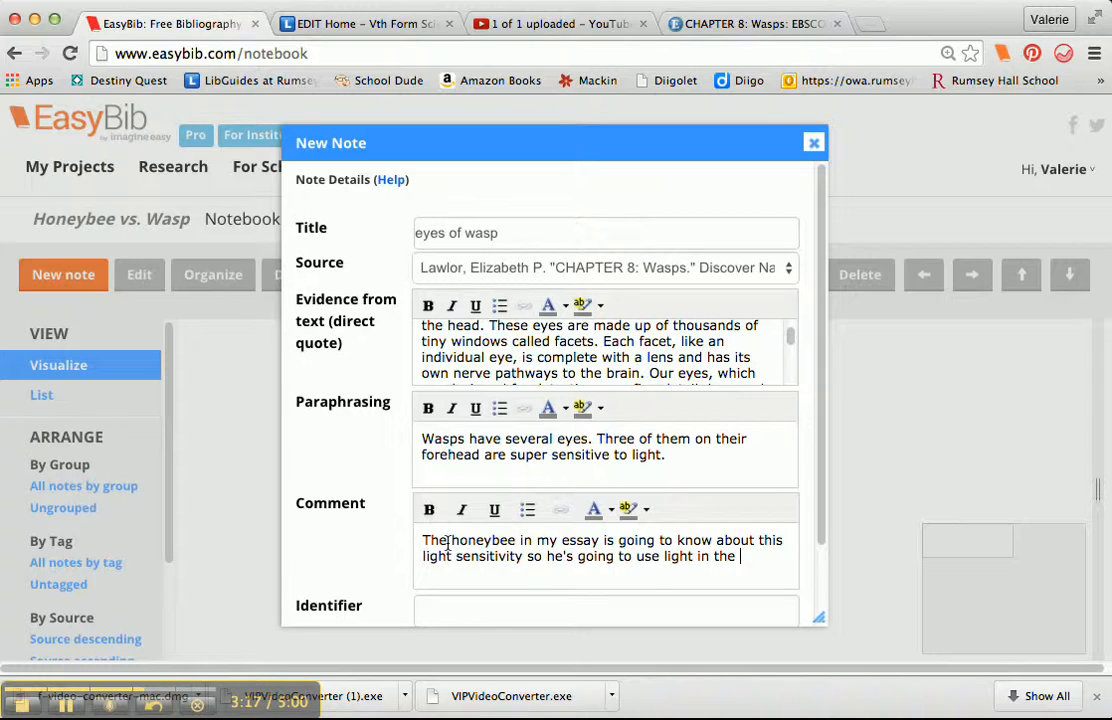
pyautogui.write('battle against the wasp')
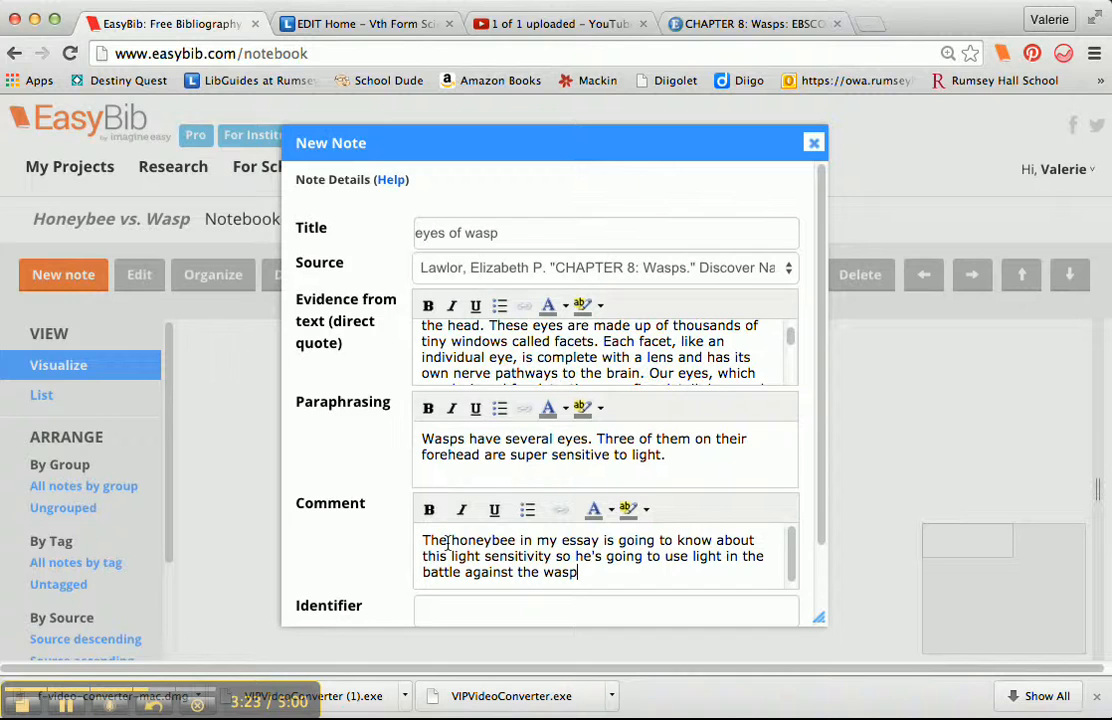
pyautogui.scroll(-3)
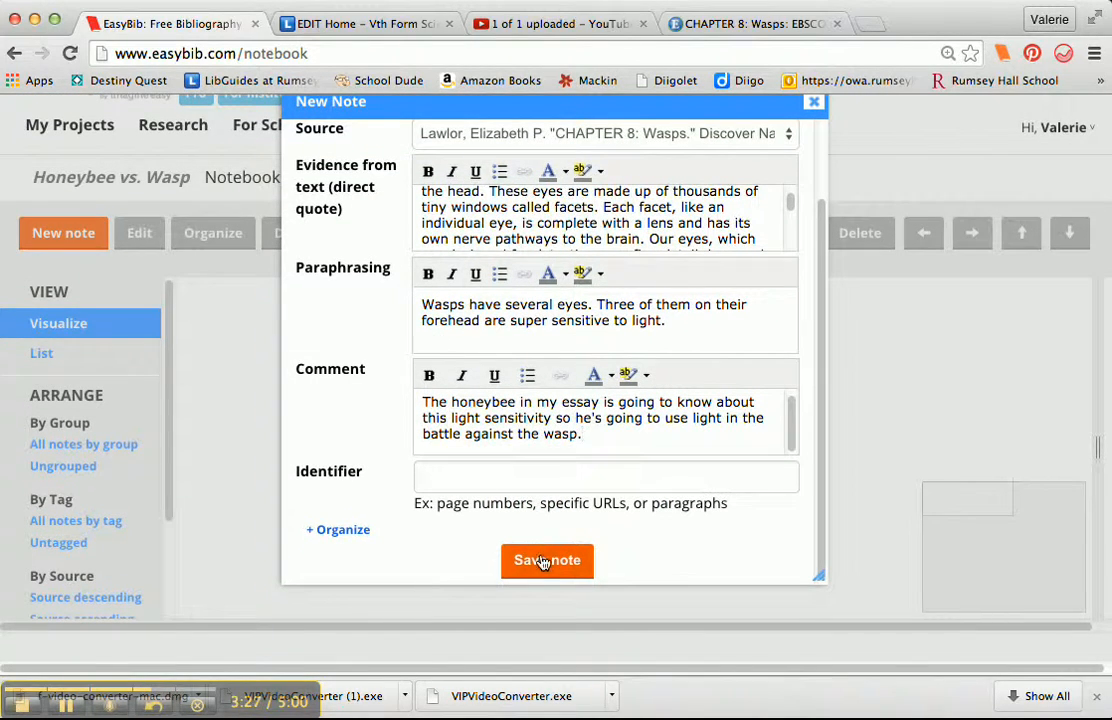
# Save the 'eyes of wasp' note and reopen its card for editing
pyautogui.click(547, 560)
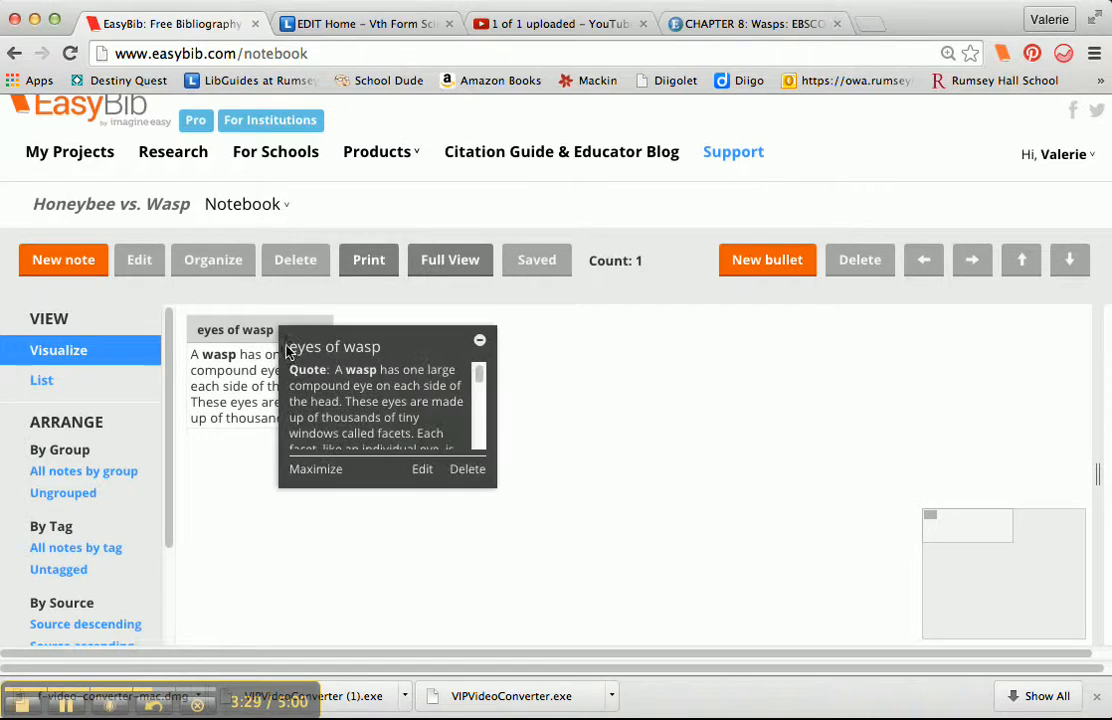
pyautogui.moveTo(425, 478)
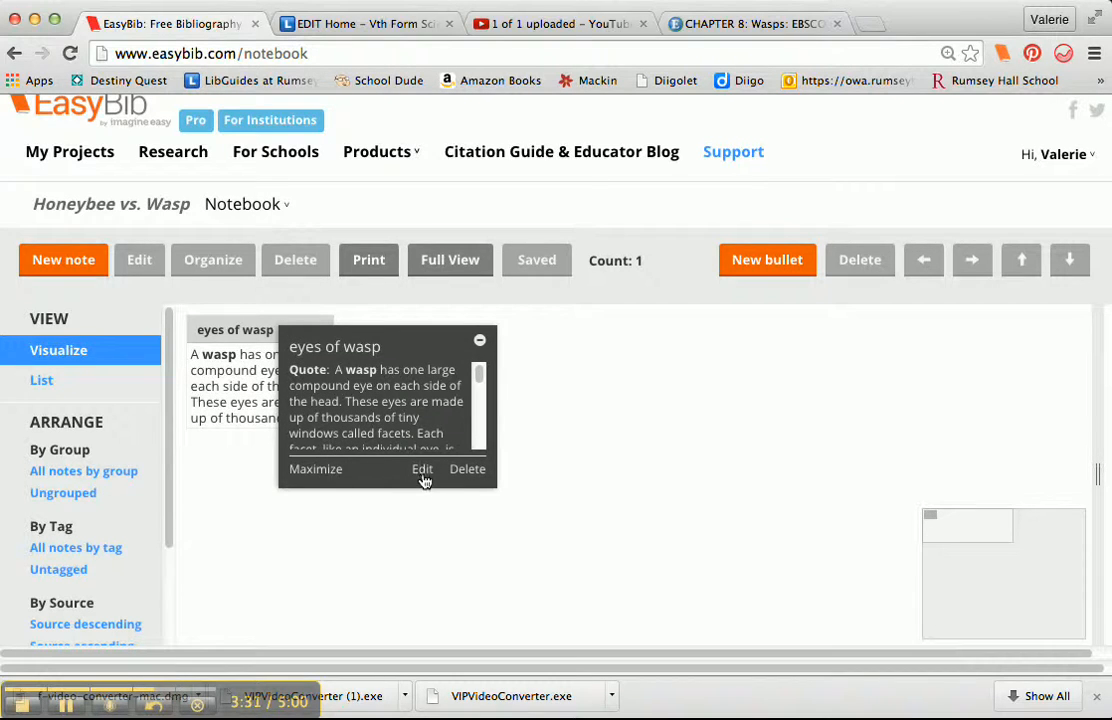
pyautogui.click(422, 469)
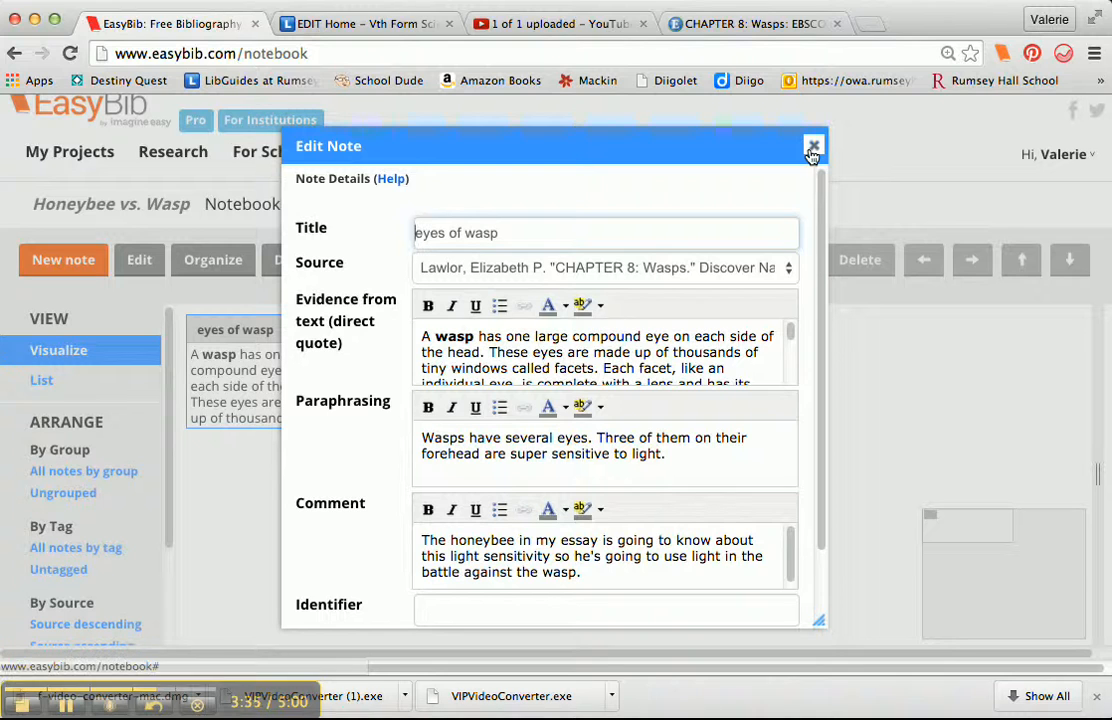
# Close the note editor twice without changes, confirming Yes each time
pyautogui.click(813, 147)
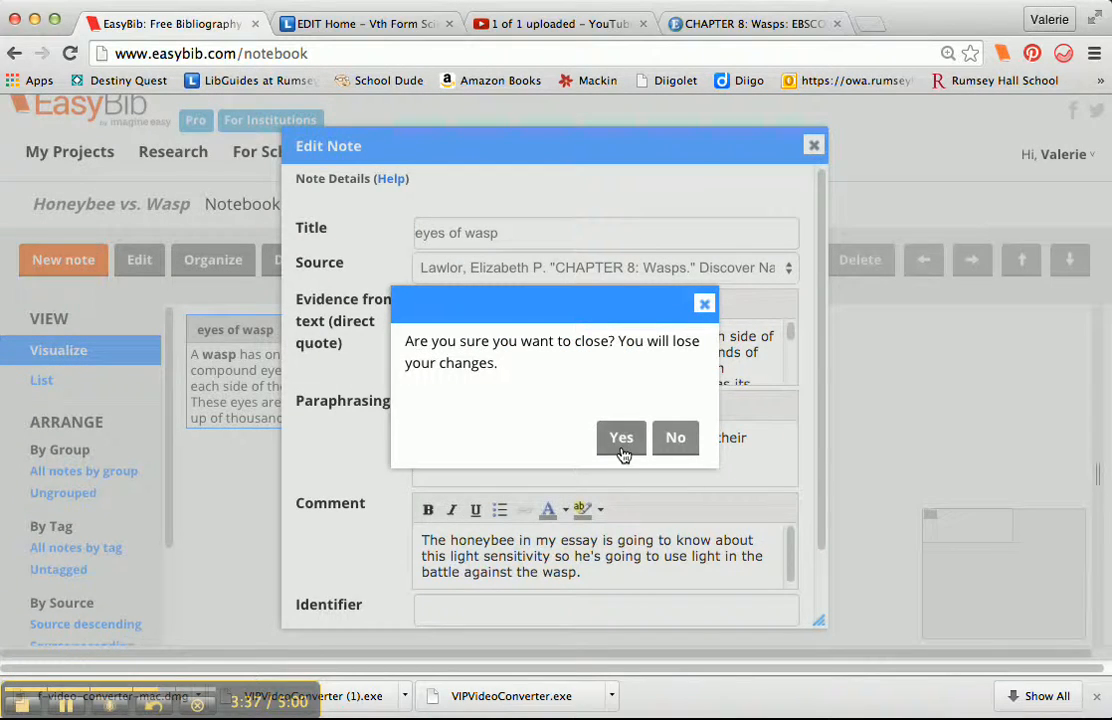
pyautogui.click(620, 437)
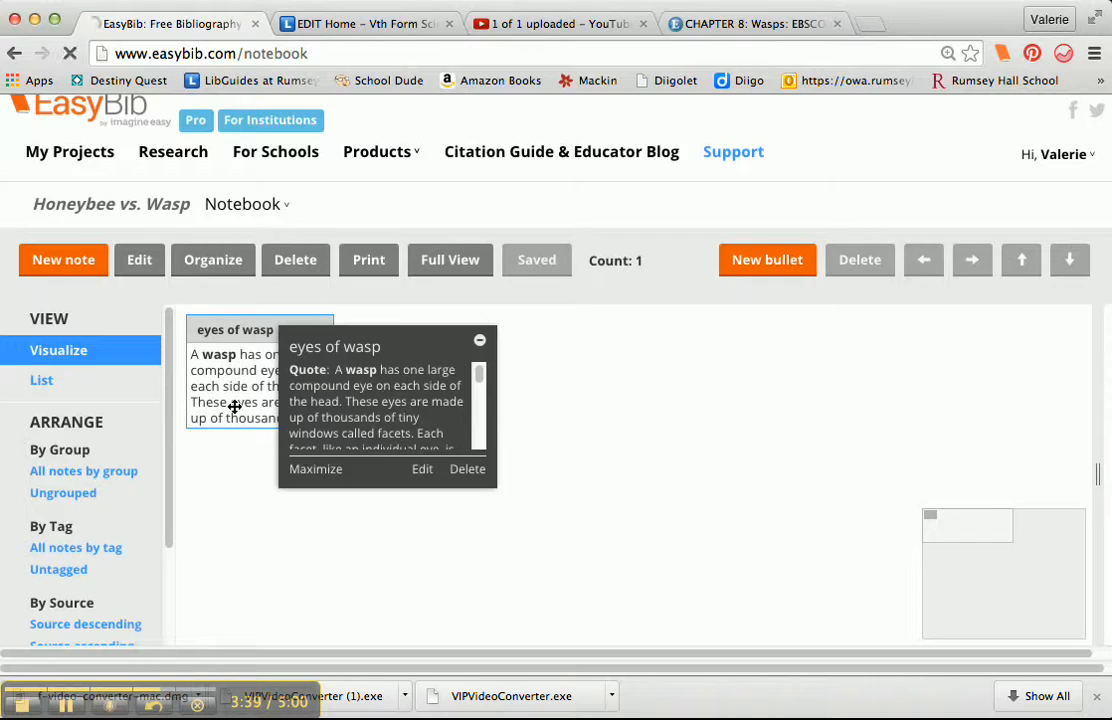
pyautogui.click(422, 469)
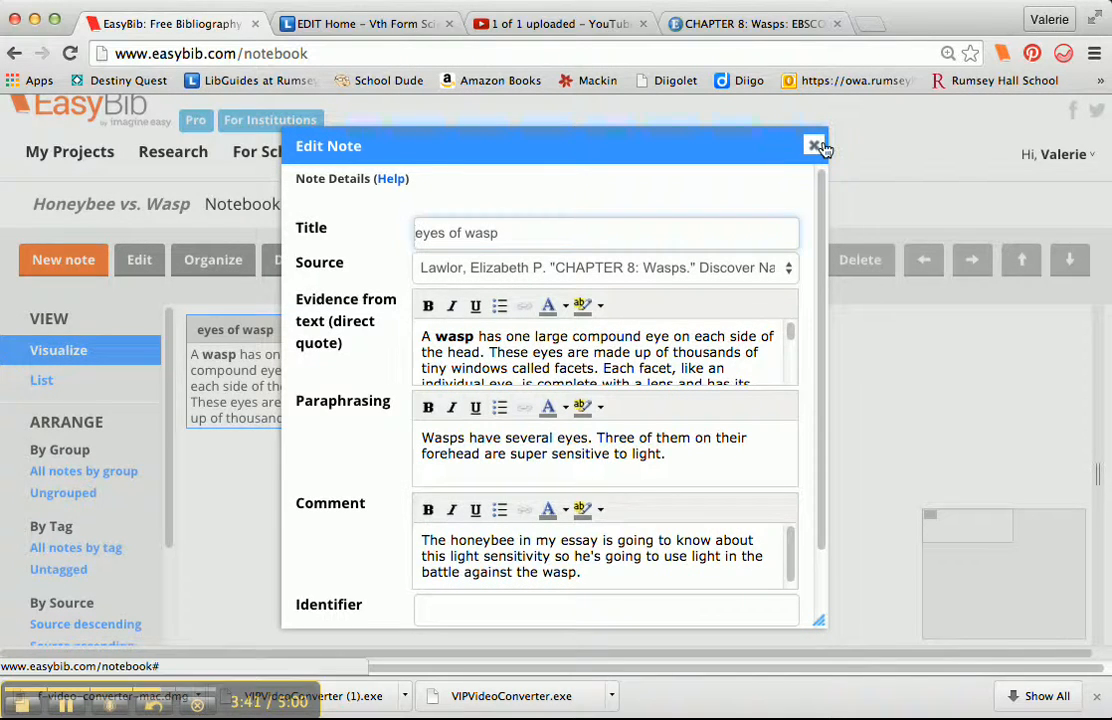
pyautogui.click(815, 145)
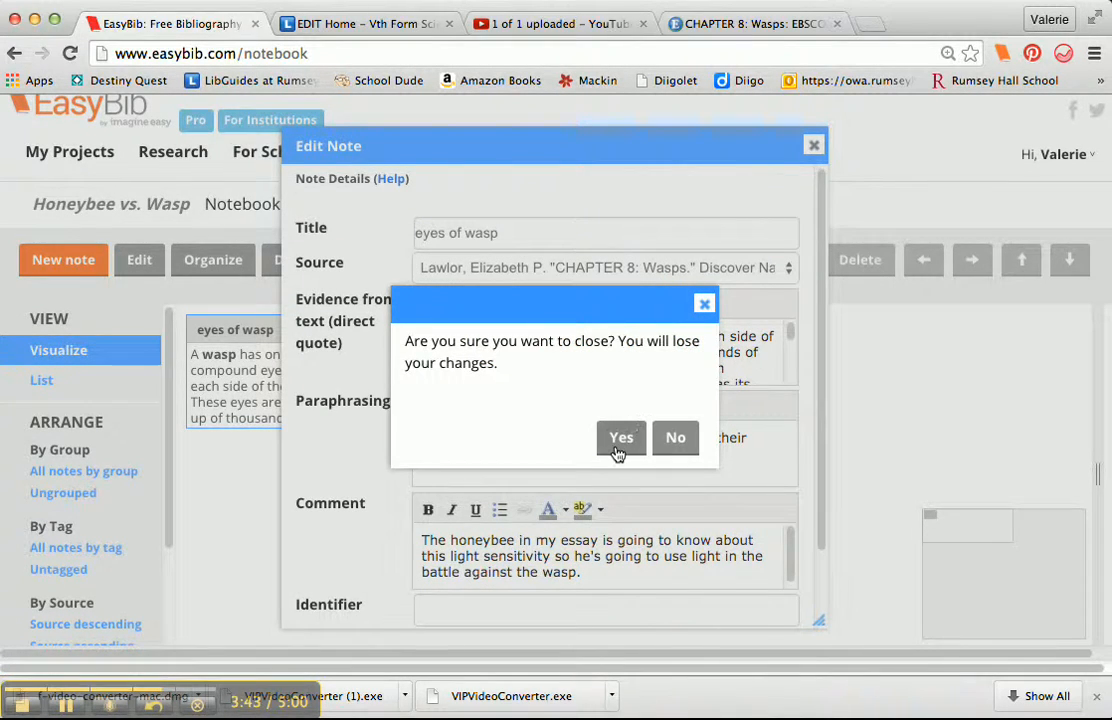
pyautogui.click(620, 437)
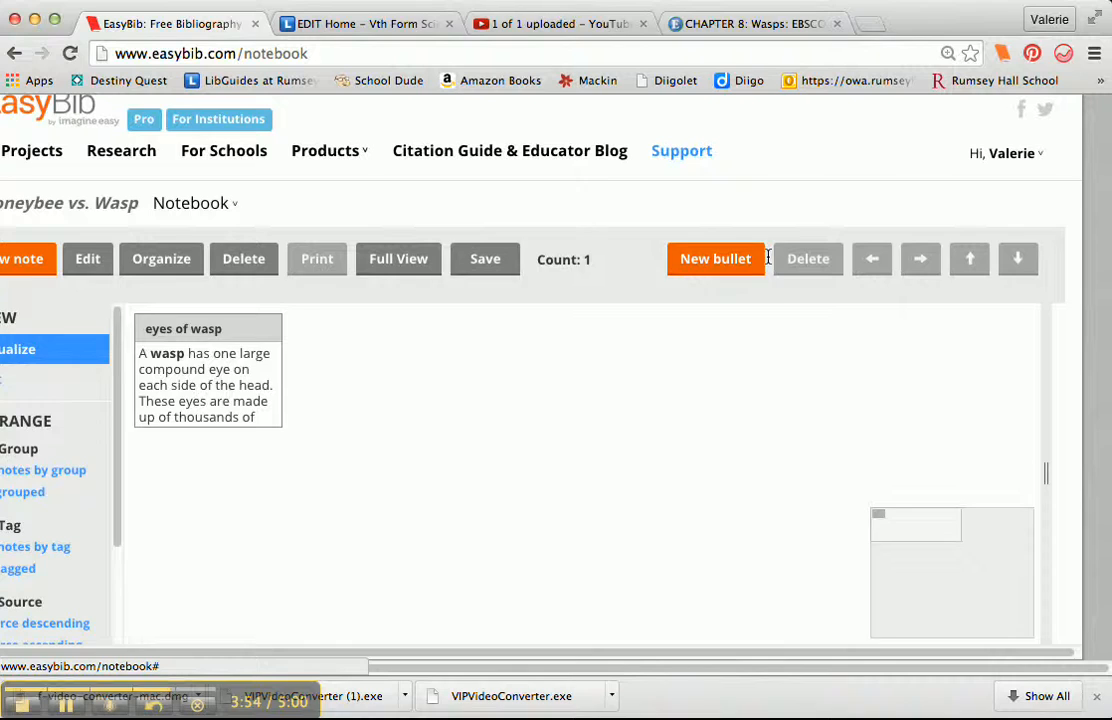
# Save the notebook so its toolbar button shows Saved
pyautogui.click(485, 258)
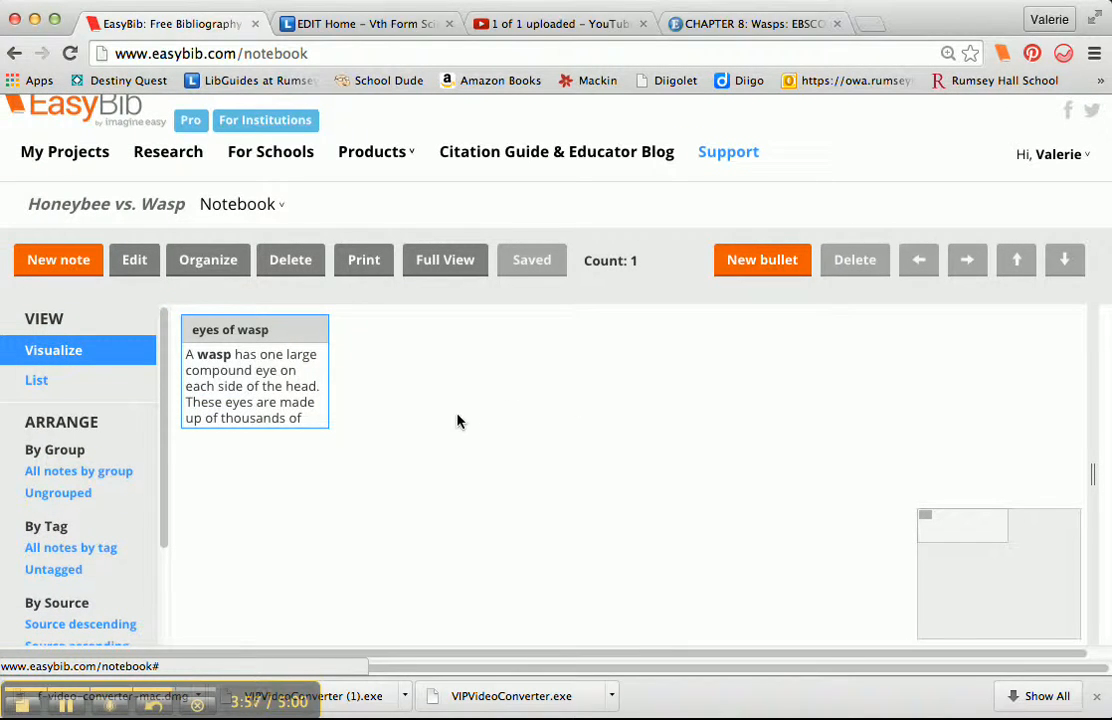